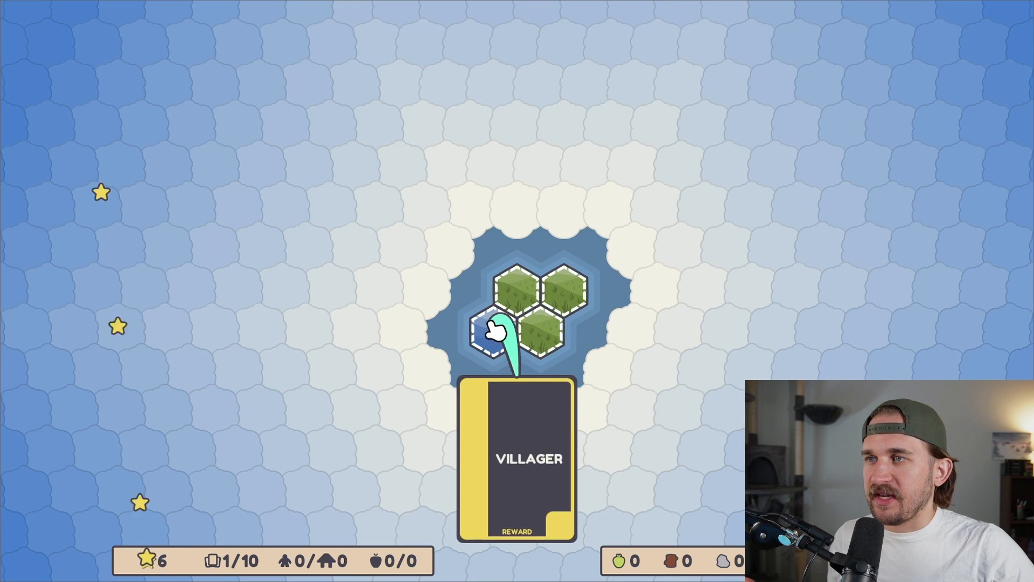
Play Villager onto the island, claim both quest rewards, and drop Some Food on grassland
click(491, 330)
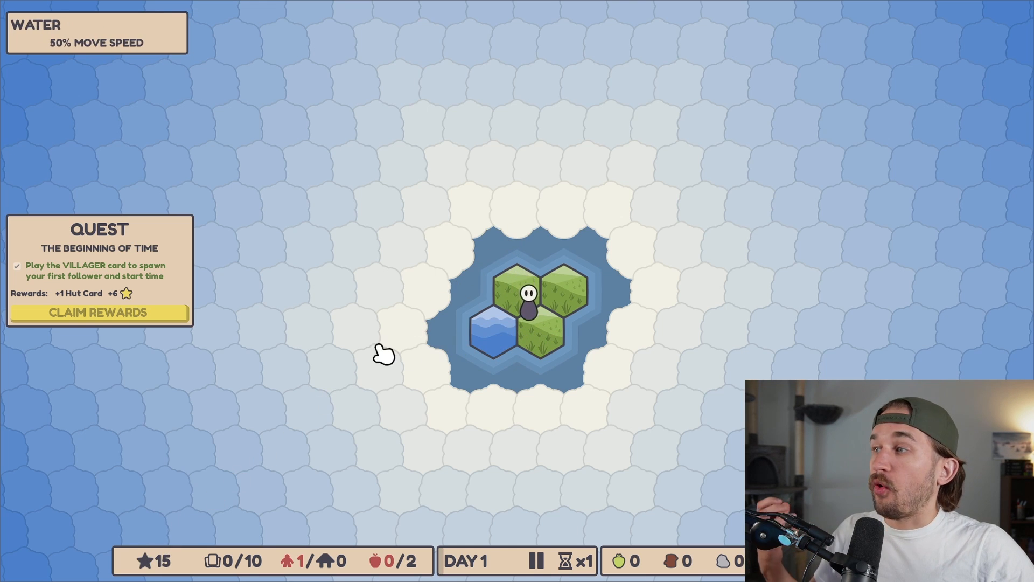
click(98, 312)
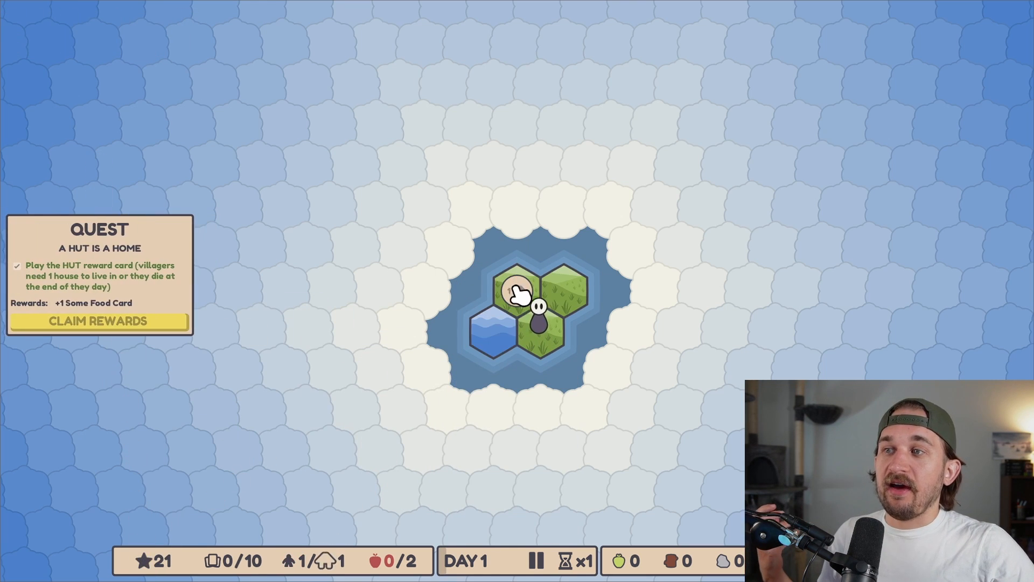
click(98, 321)
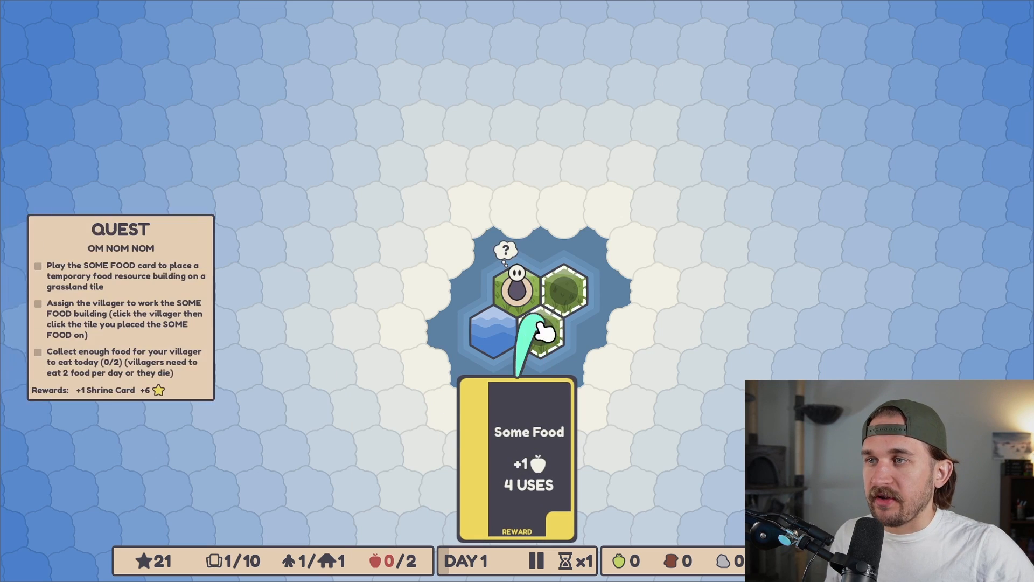
click(564, 280)
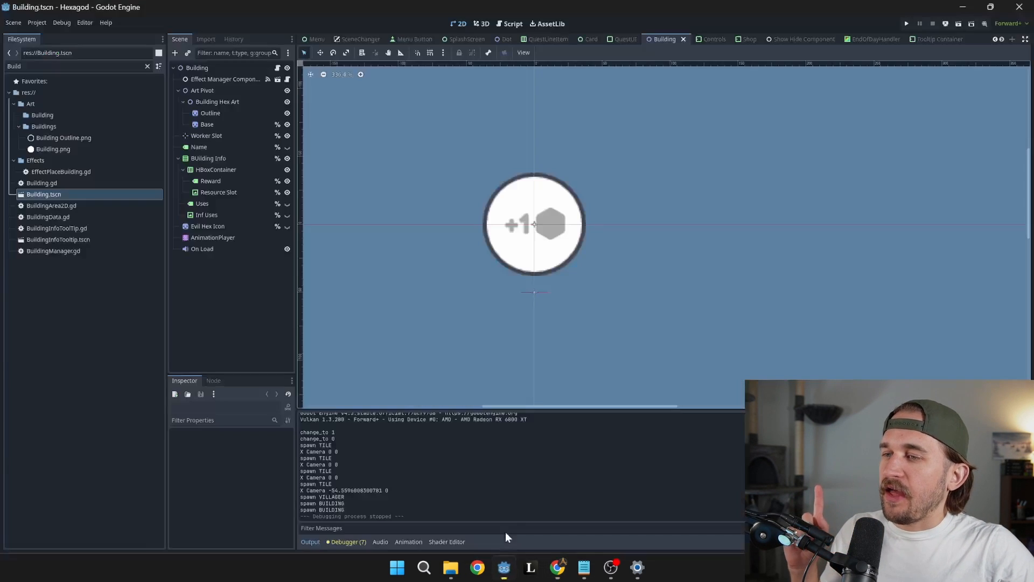
Review Building.gd and BuildingManager.gd's JSON-loading functions in the Script workspace
click(508, 23)
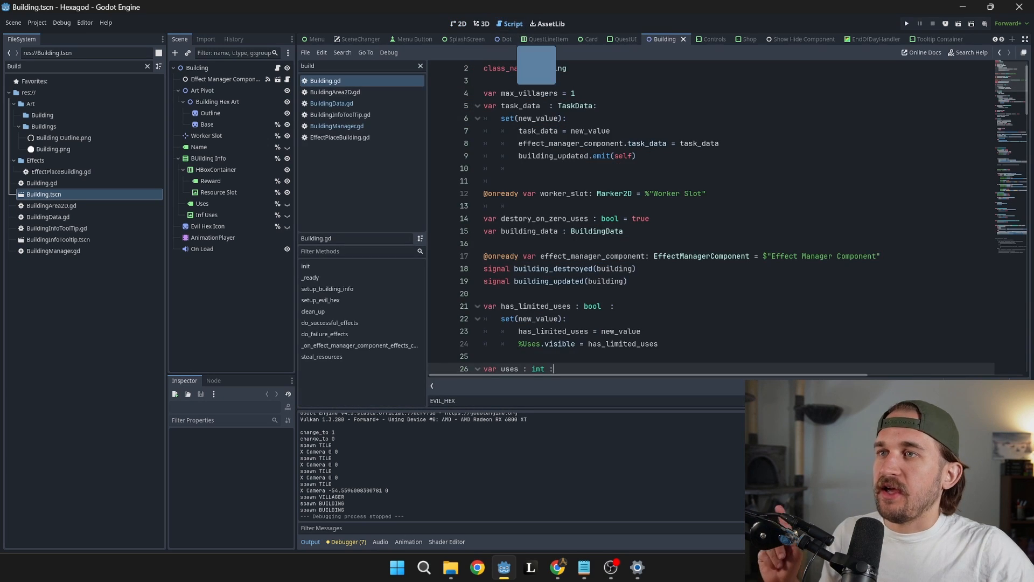
click(336, 126)
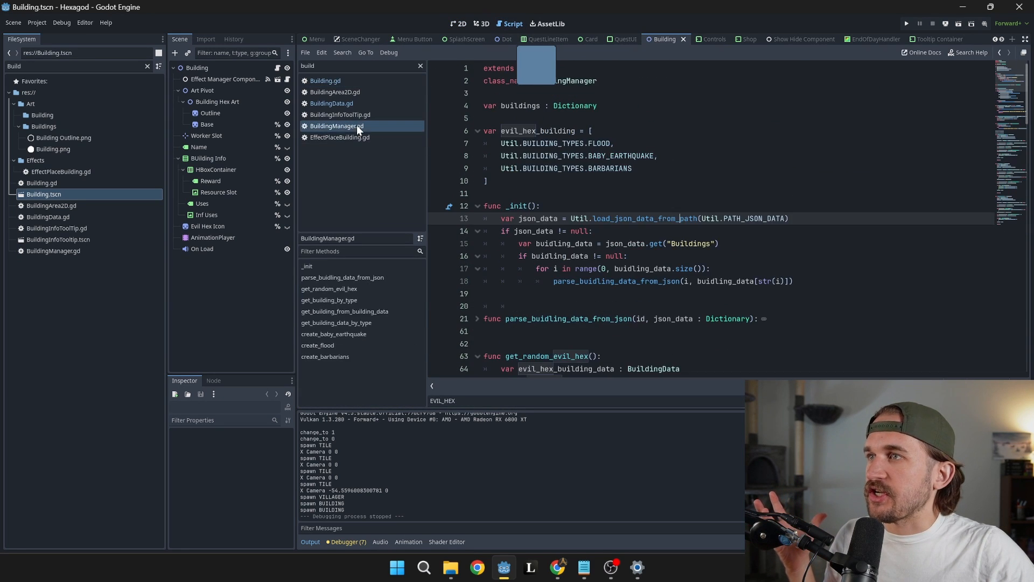
scroll(down, 3)
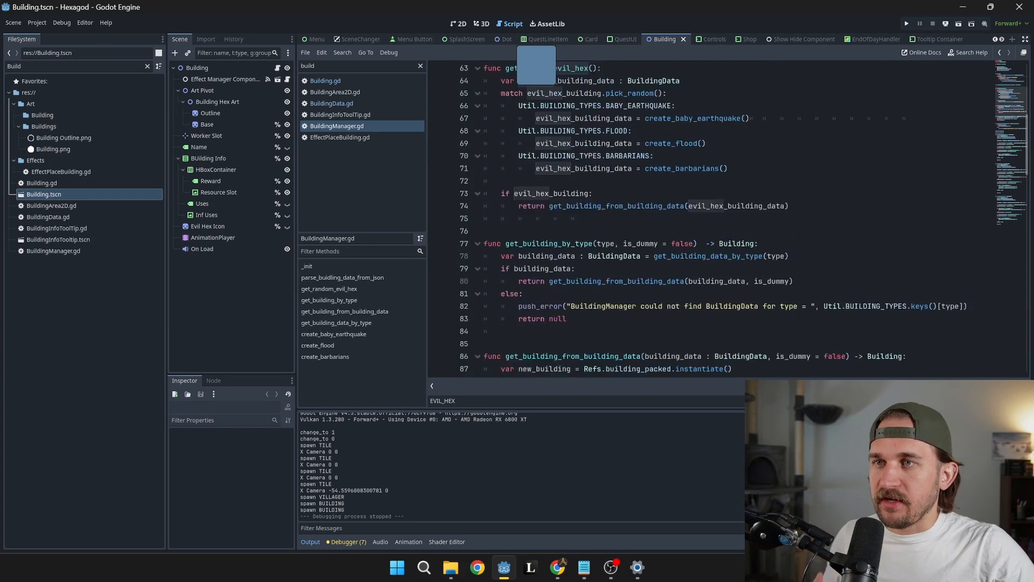
scroll(down, 3)
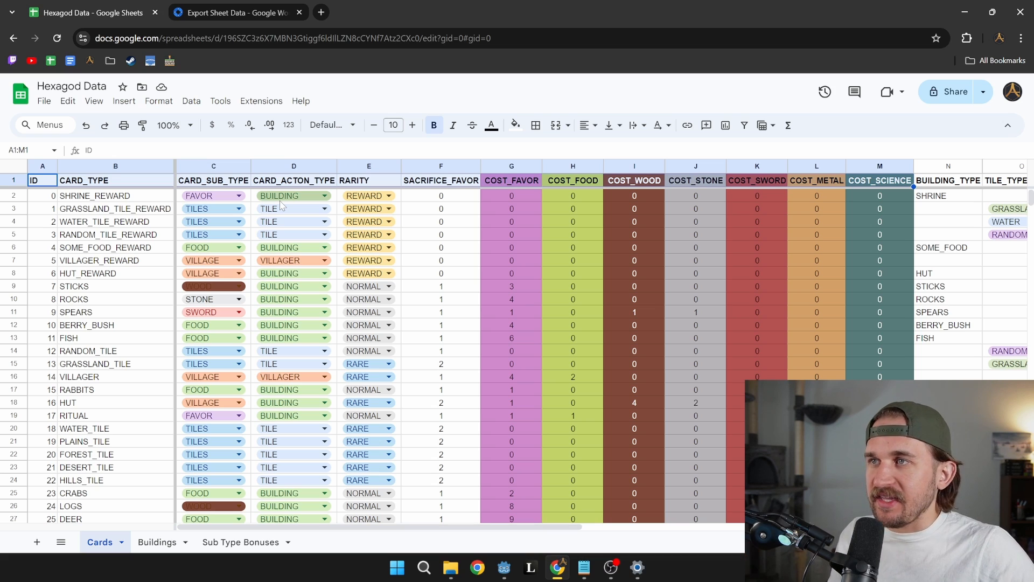
click(213, 180)
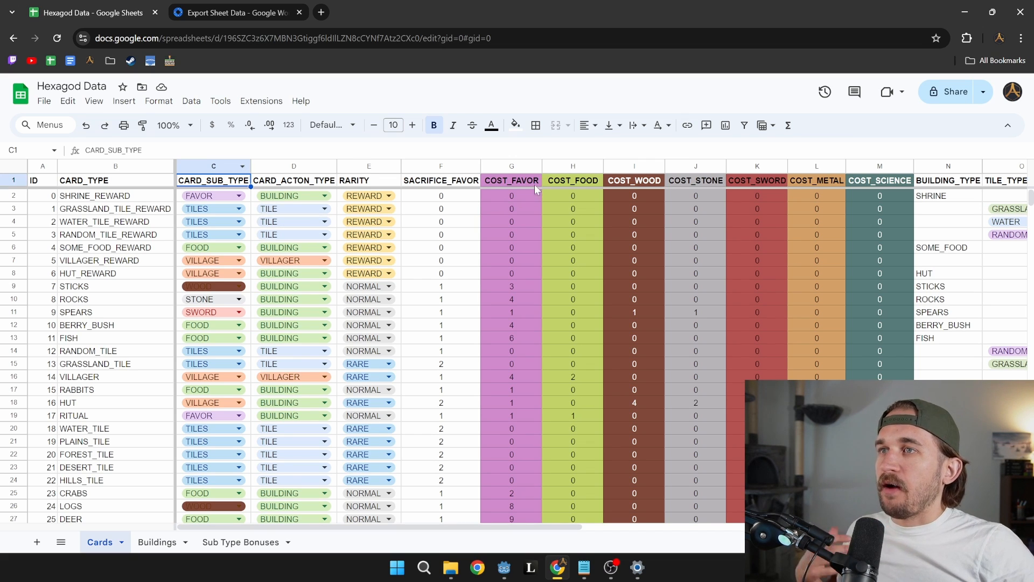
click(510, 180)
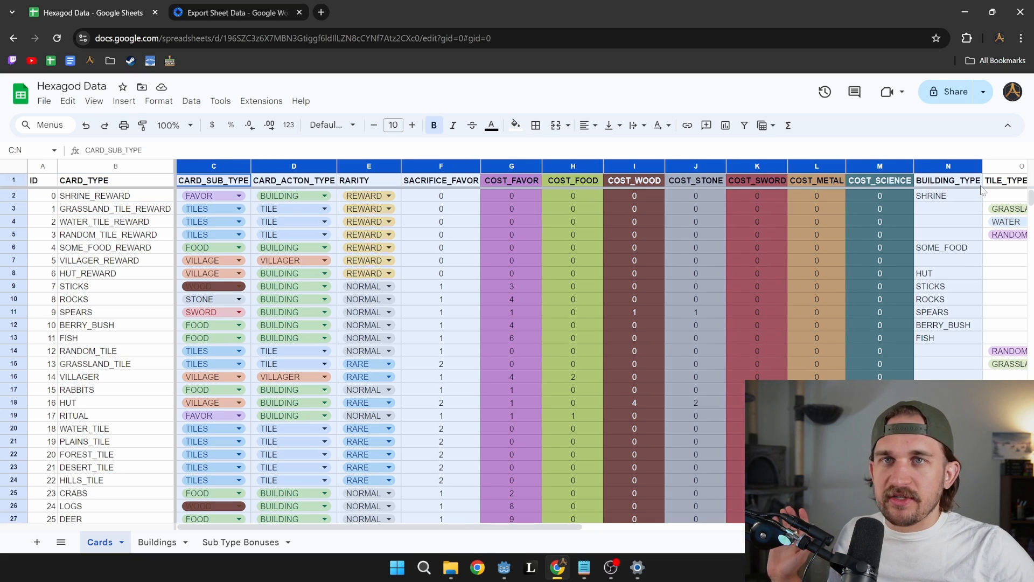
mouse_move(152, 221)
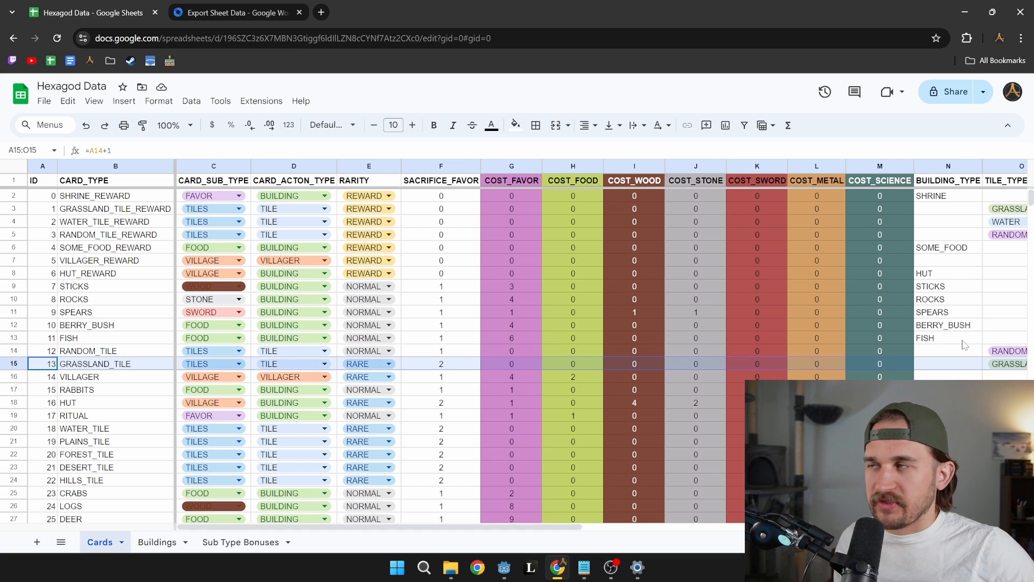
mouse_move(346, 264)
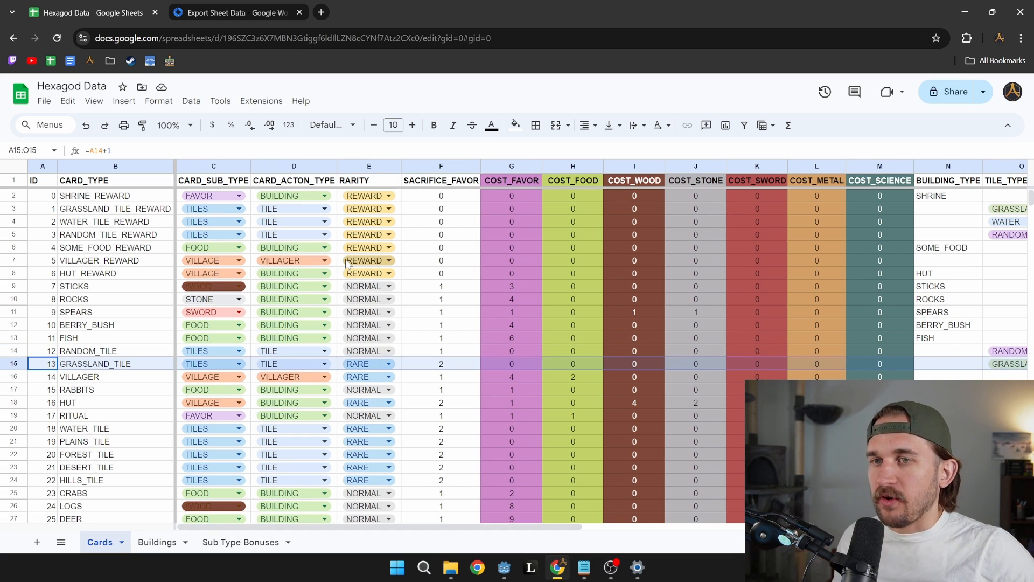
click(376, 13)
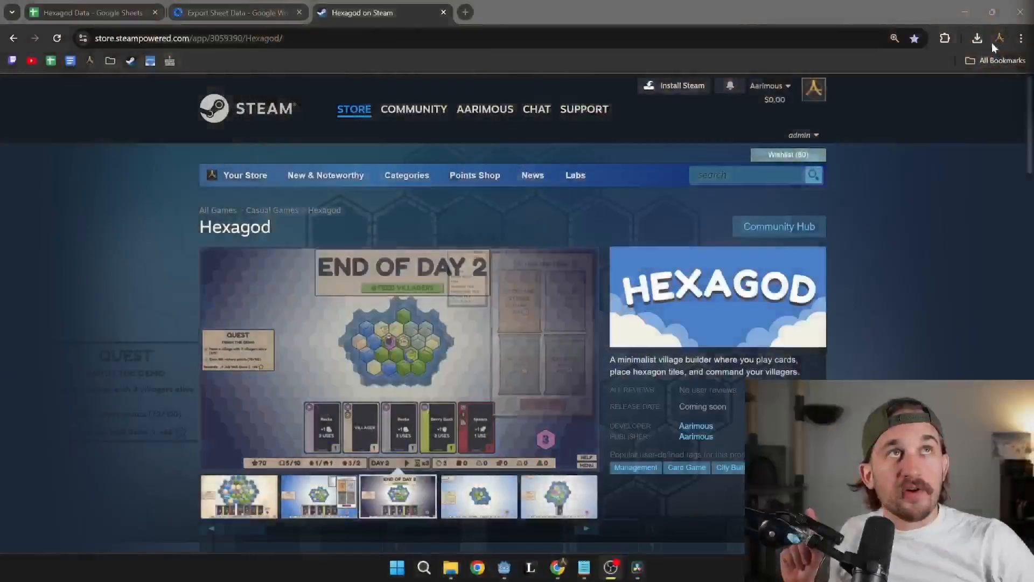
Browse the Hexagod Steam page screenshots, then return to the Hexagod Data sheet
scroll(down, 3)
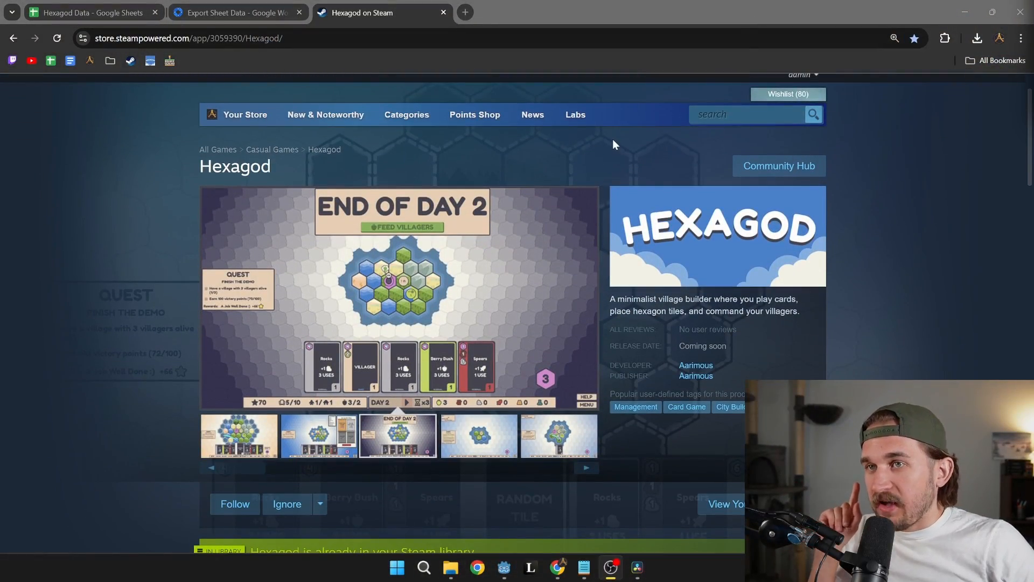
scroll(down, 3)
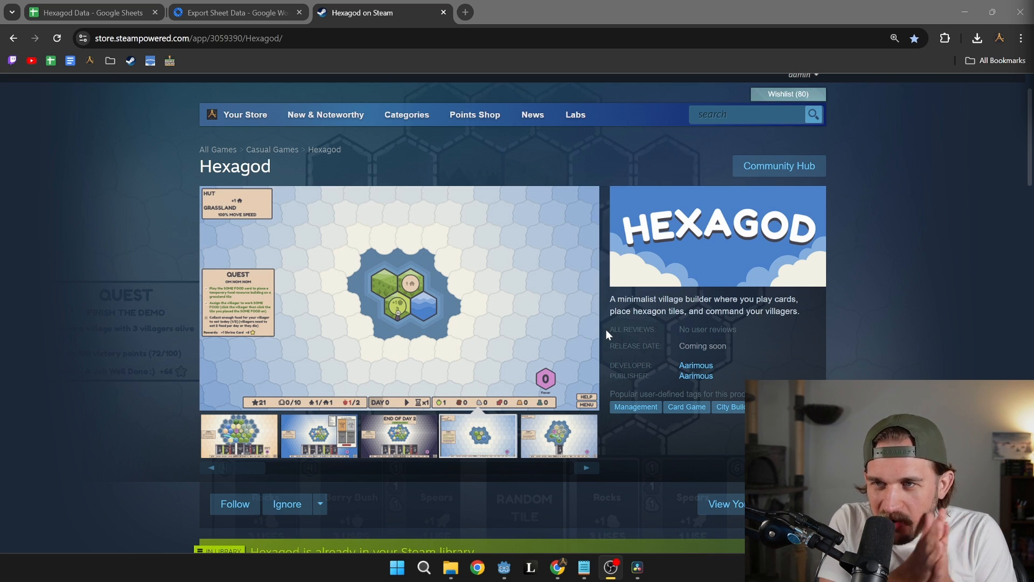
click(93, 13)
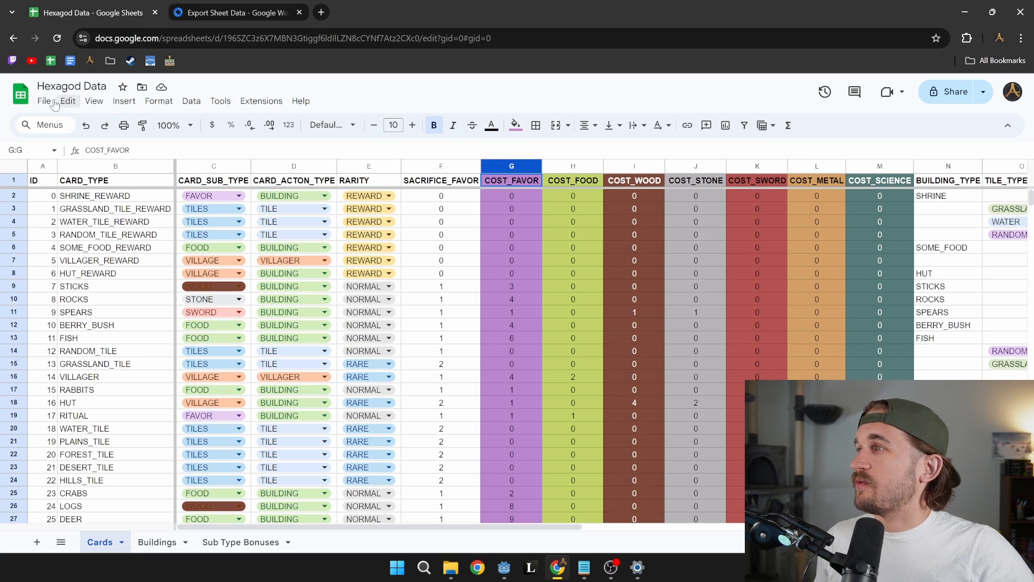
Show the File menu's Download format options for the Hexagod Data spreadsheet
click(44, 101)
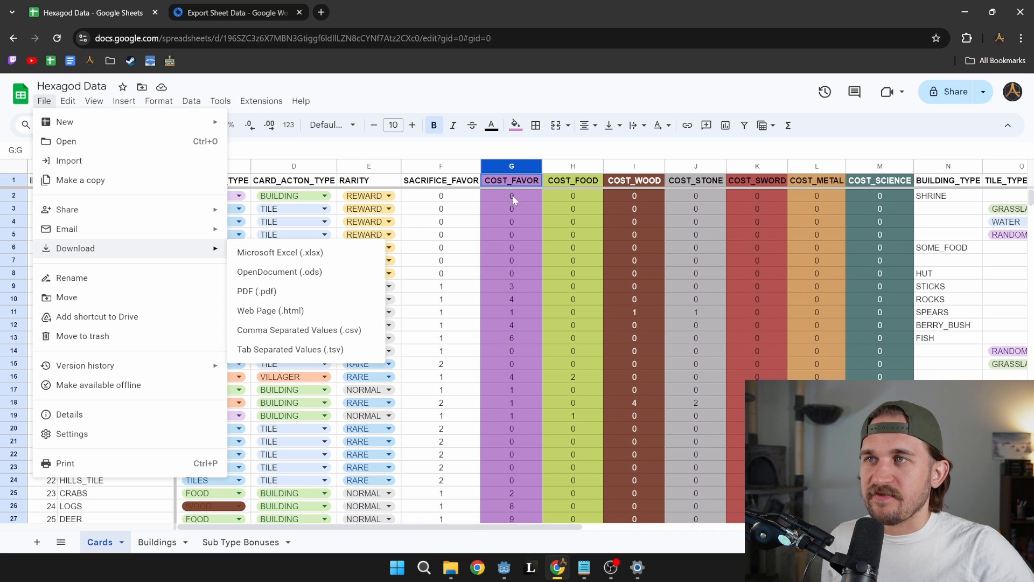
mouse_move(609, 166)
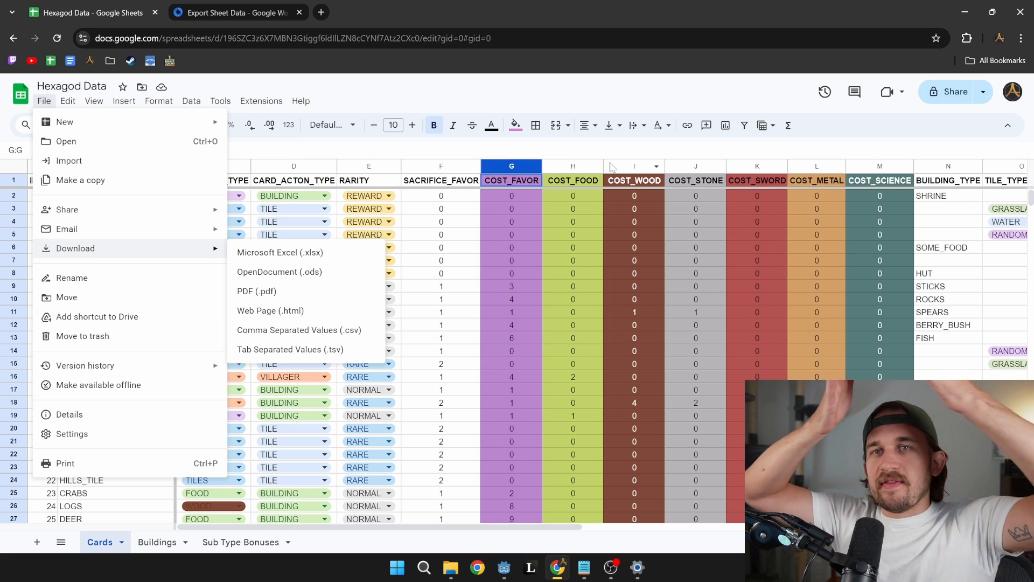
mouse_move(568, 198)
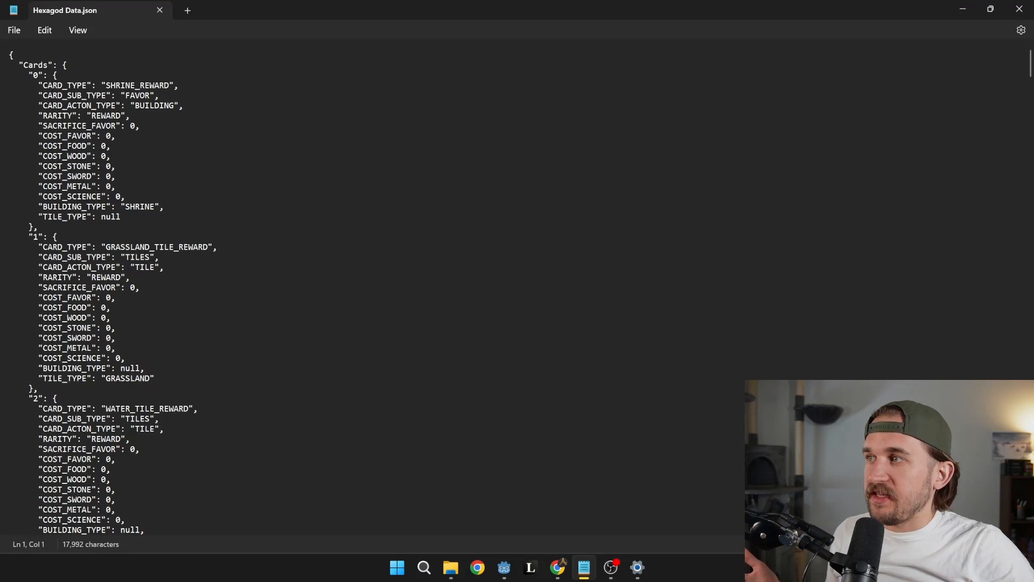
double_click(64, 126)
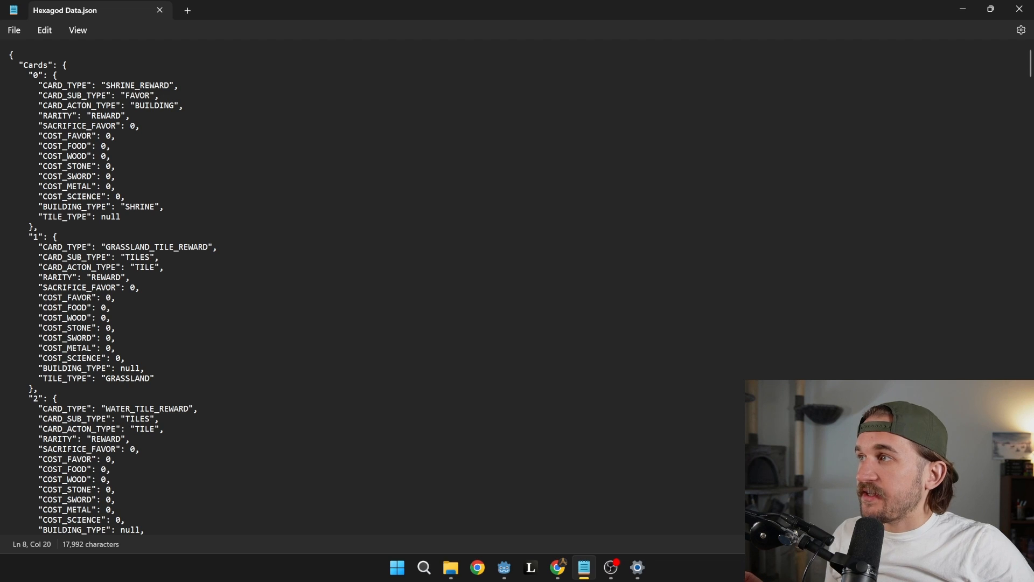
triple_click(89, 124)
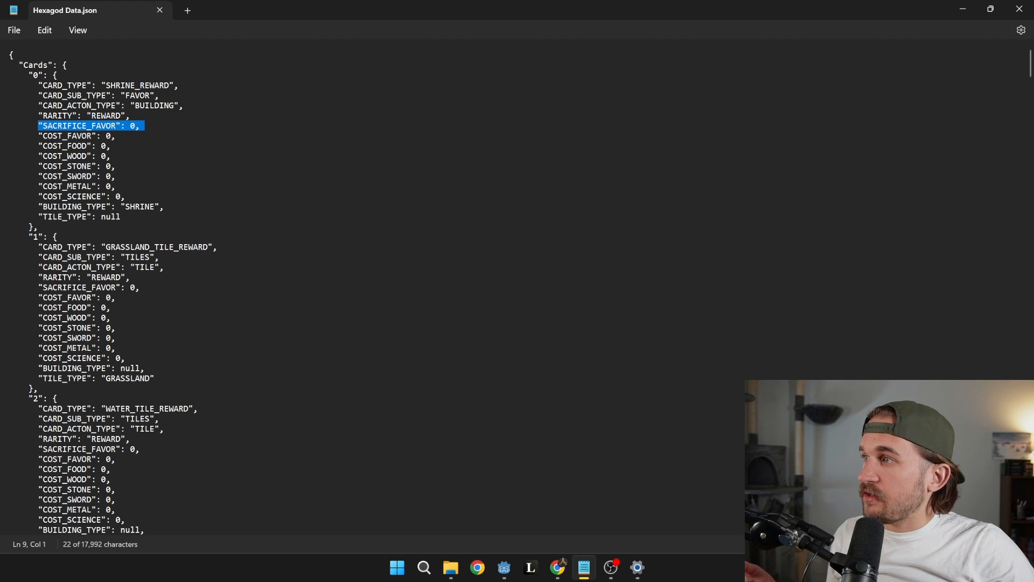
click(79, 217)
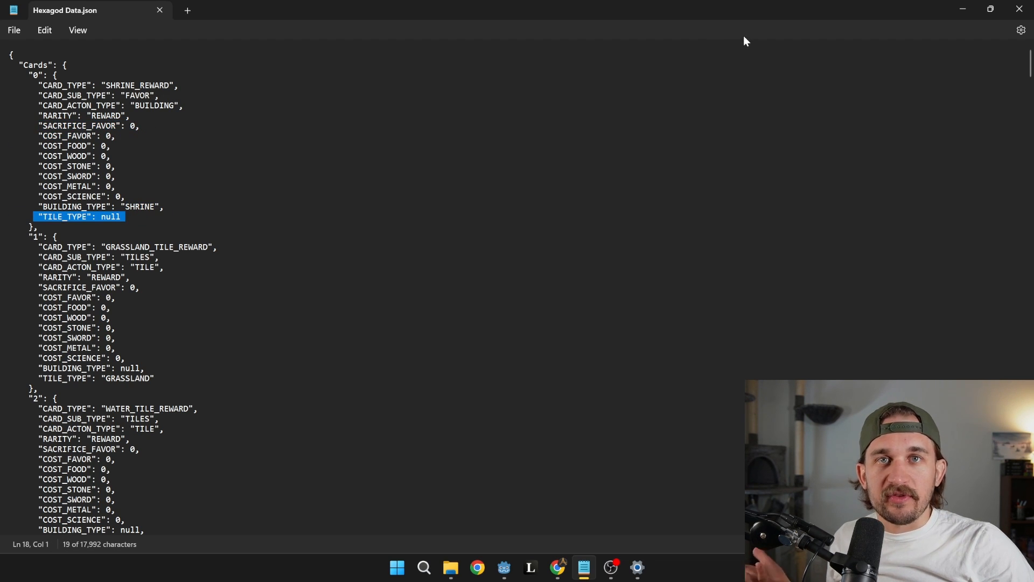
mouse_move(746, 33)
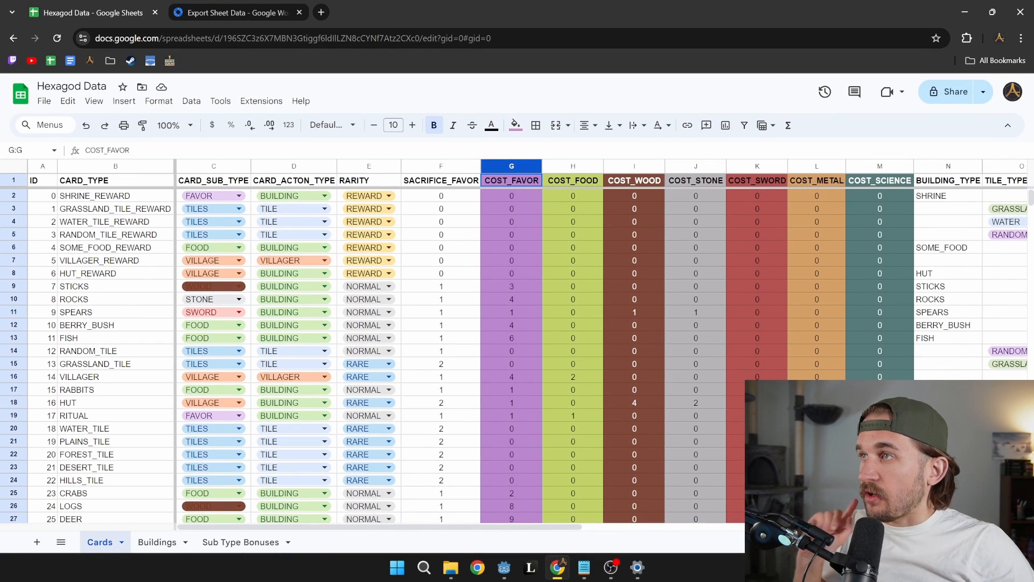
mouse_move(718, 160)
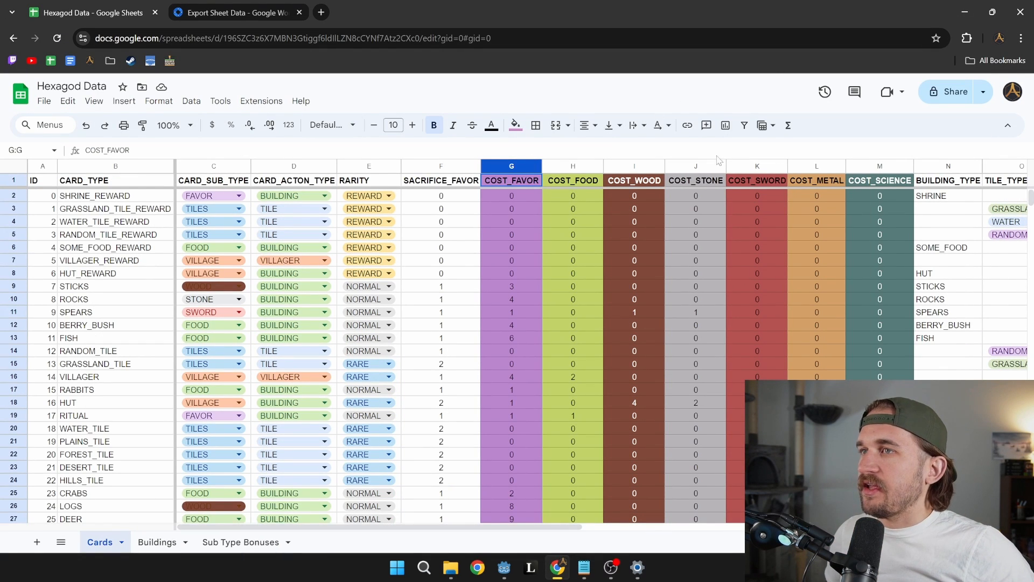
Show the Extensions menu's Add-ons options for the spreadsheet
click(260, 102)
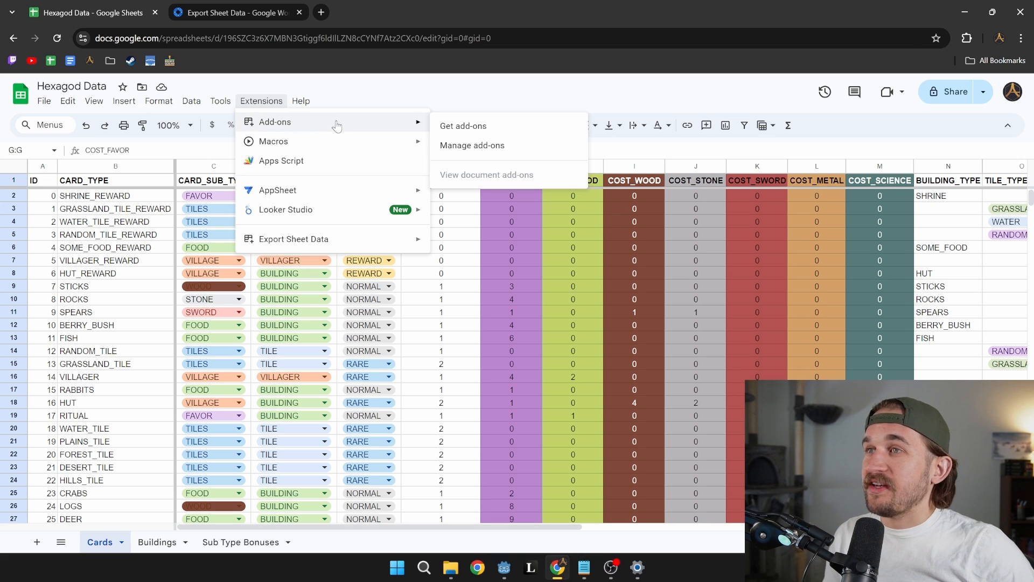
click(231, 12)
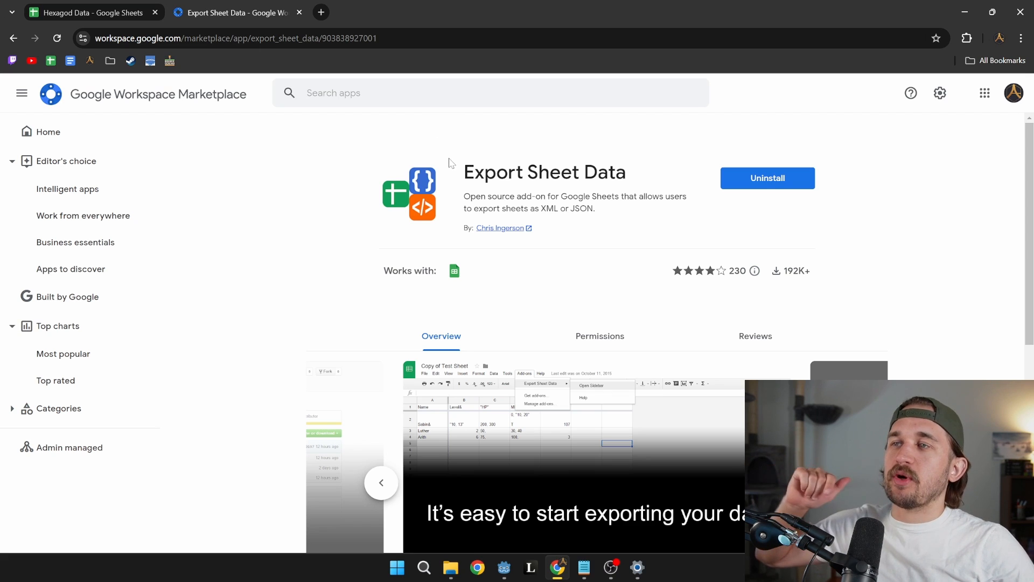
mouse_move(459, 182)
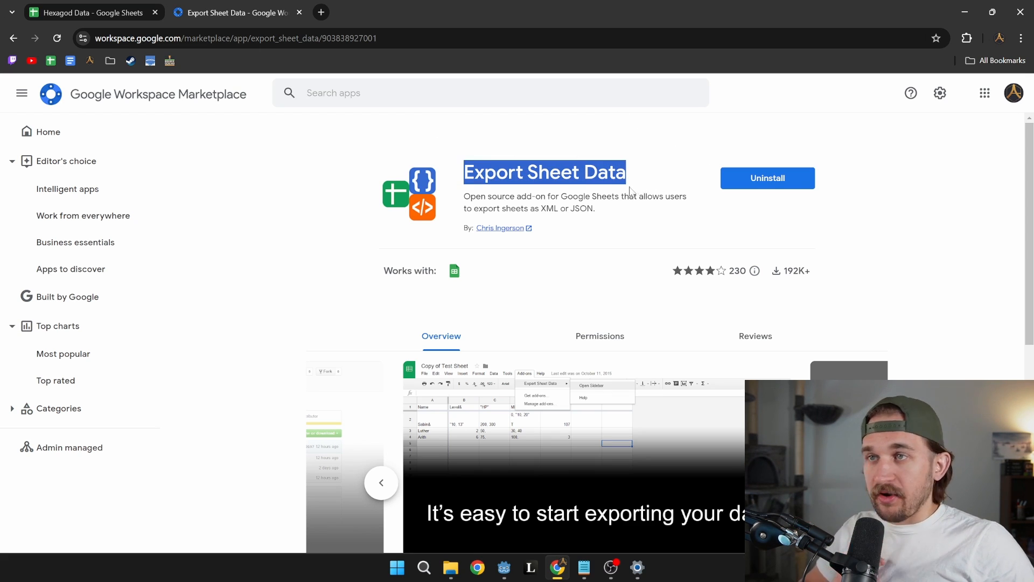
mouse_move(652, 193)
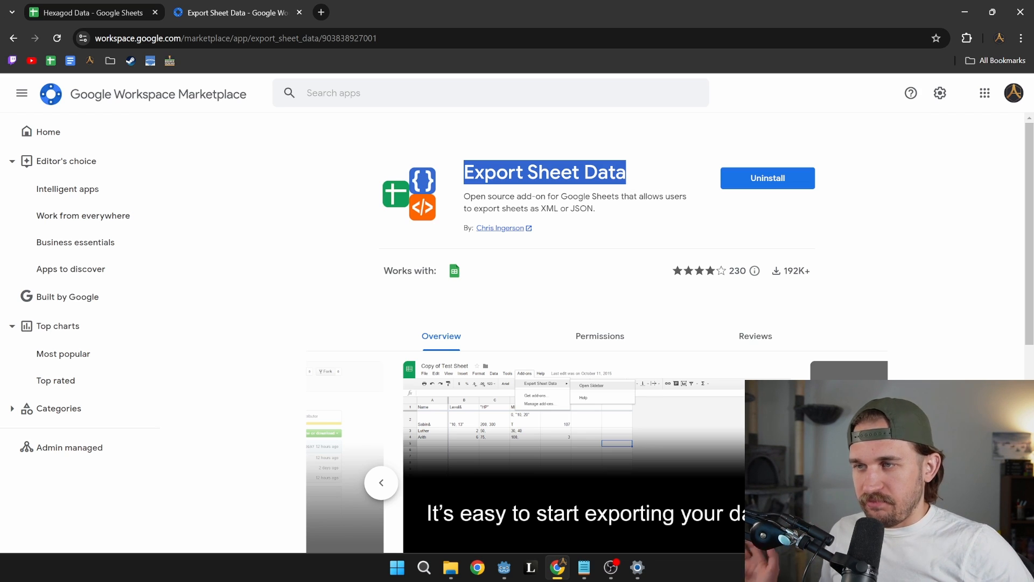
mouse_move(754, 200)
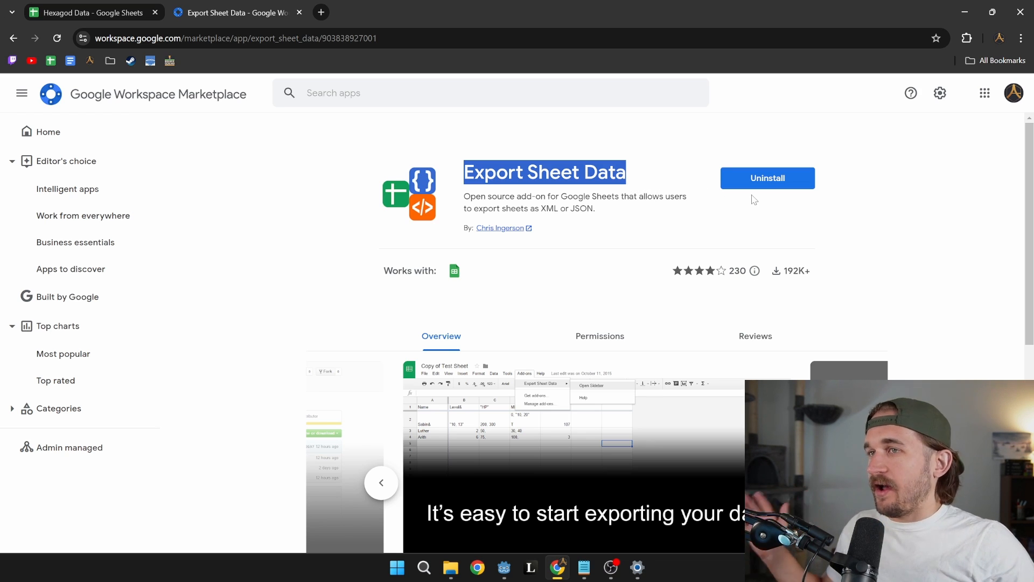
mouse_move(736, 209)
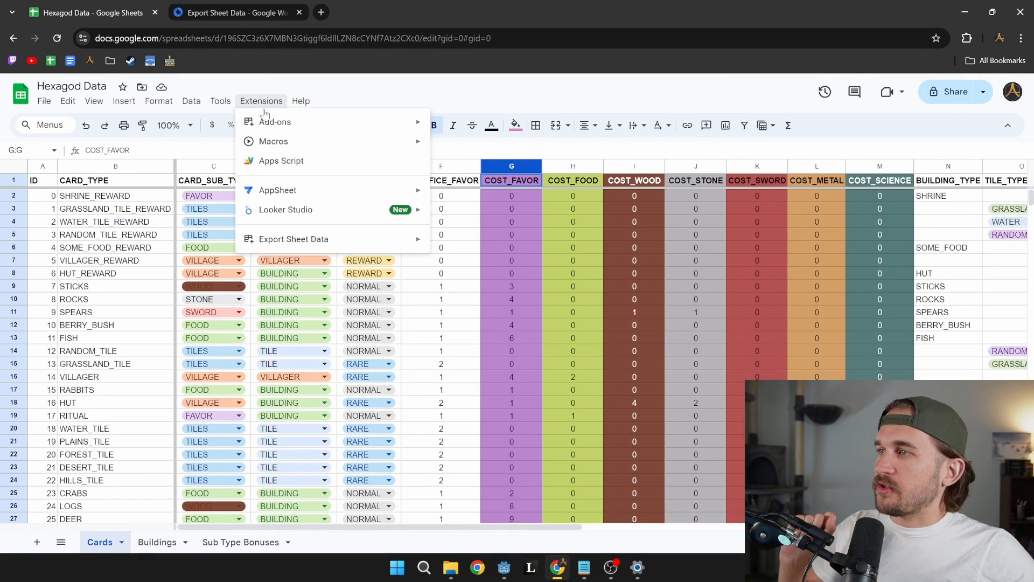
mouse_move(293, 239)
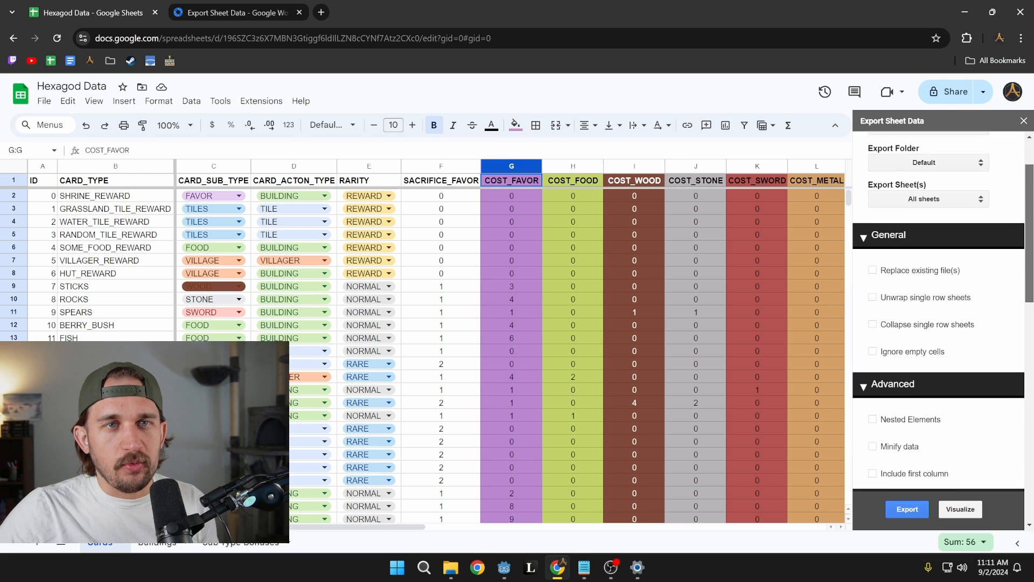
Keep Export Sheet Data set to JSON format and All sheets, ready to export
scroll(down, 3)
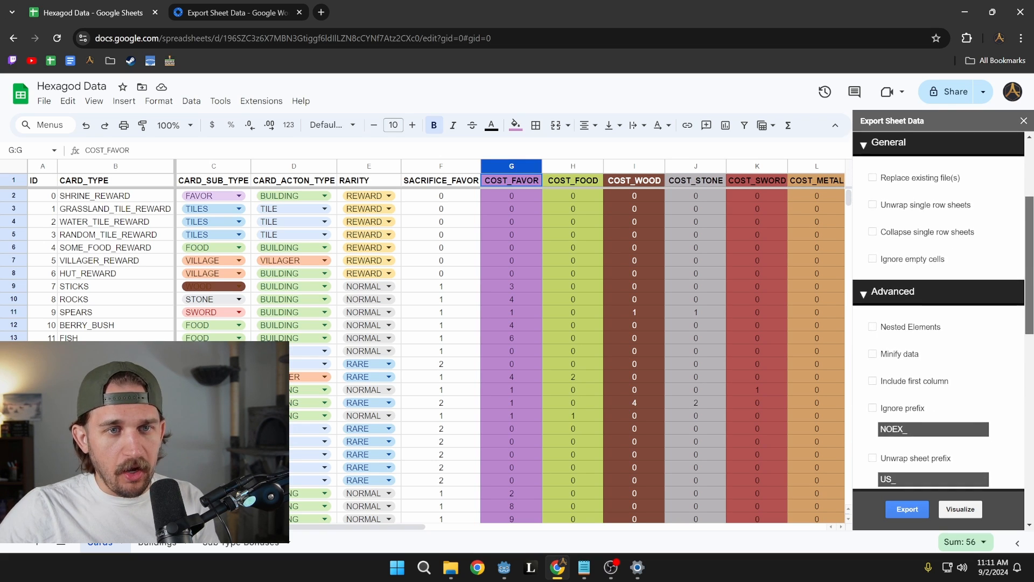
scroll(down, 3)
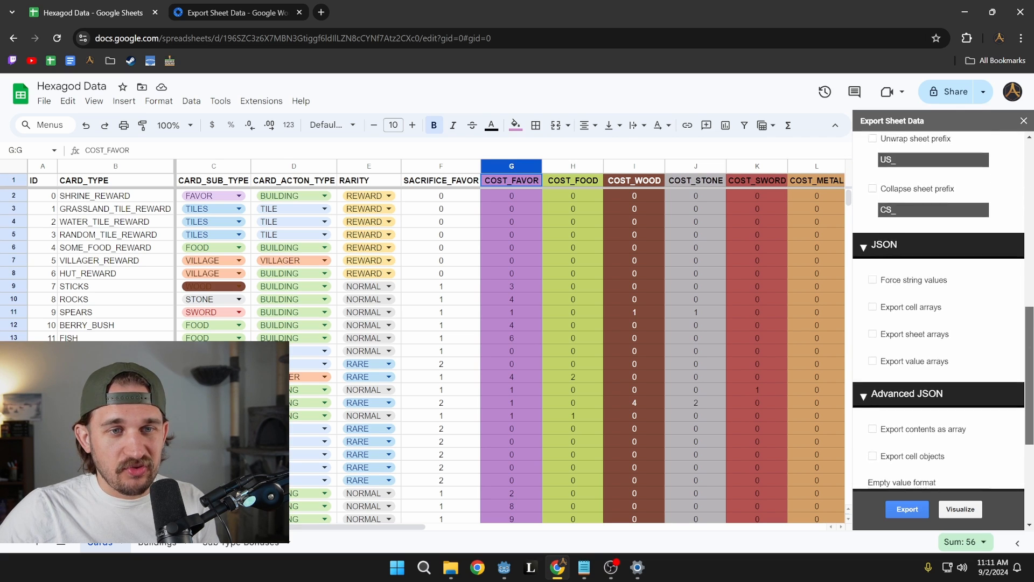
scroll(down, 3)
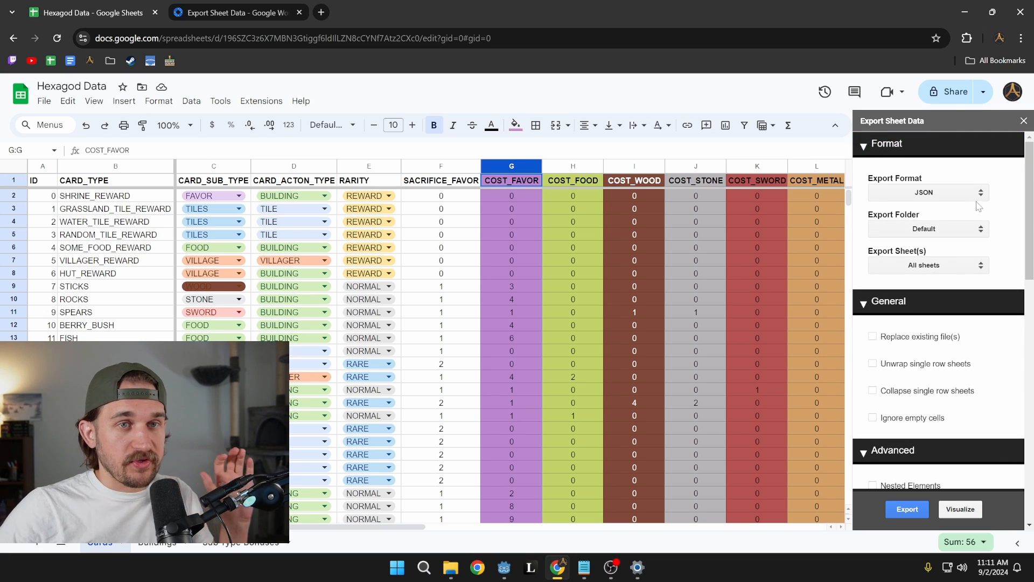
click(927, 265)
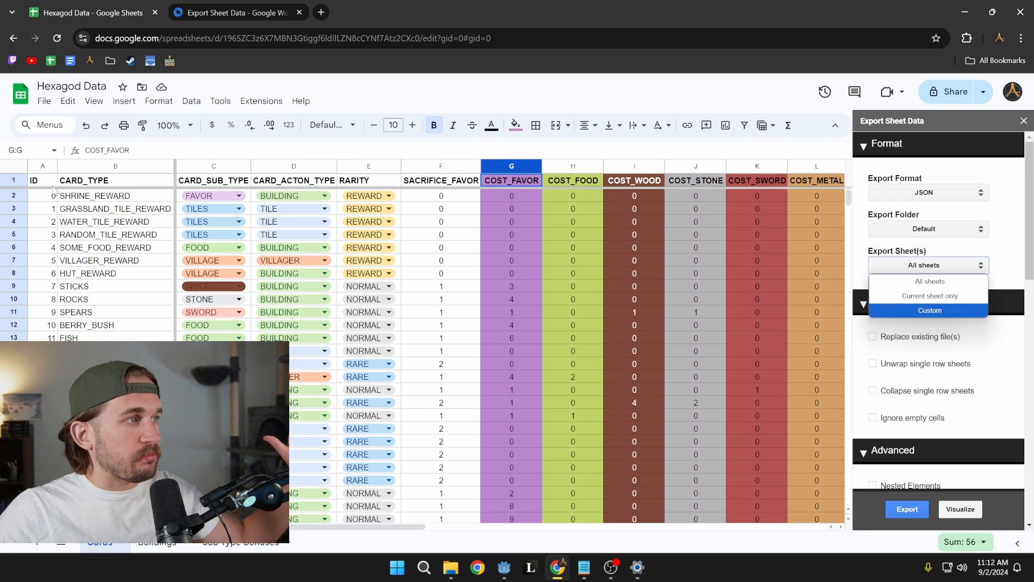
mouse_move(1007, 282)
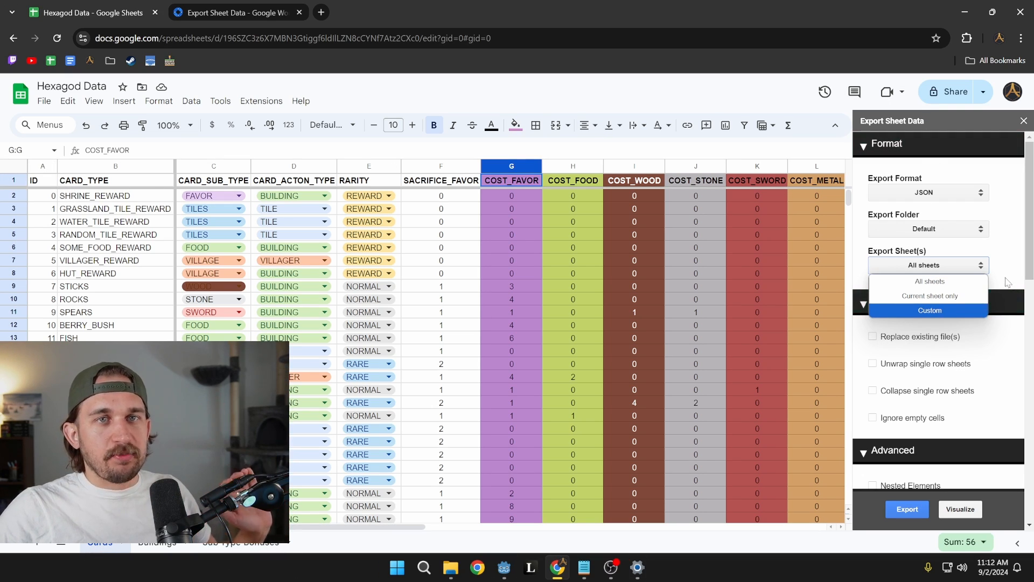
click(928, 280)
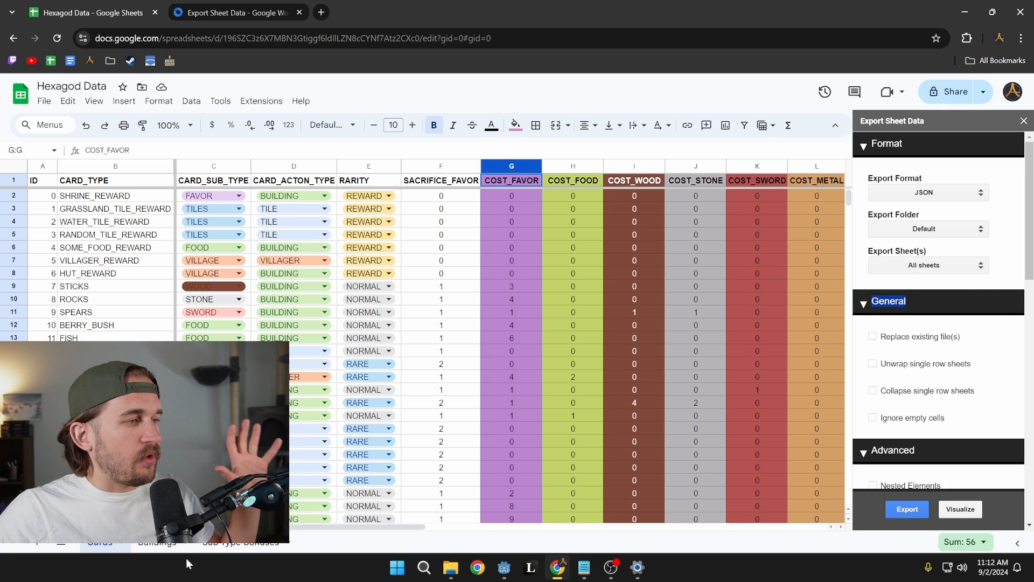
click(906, 508)
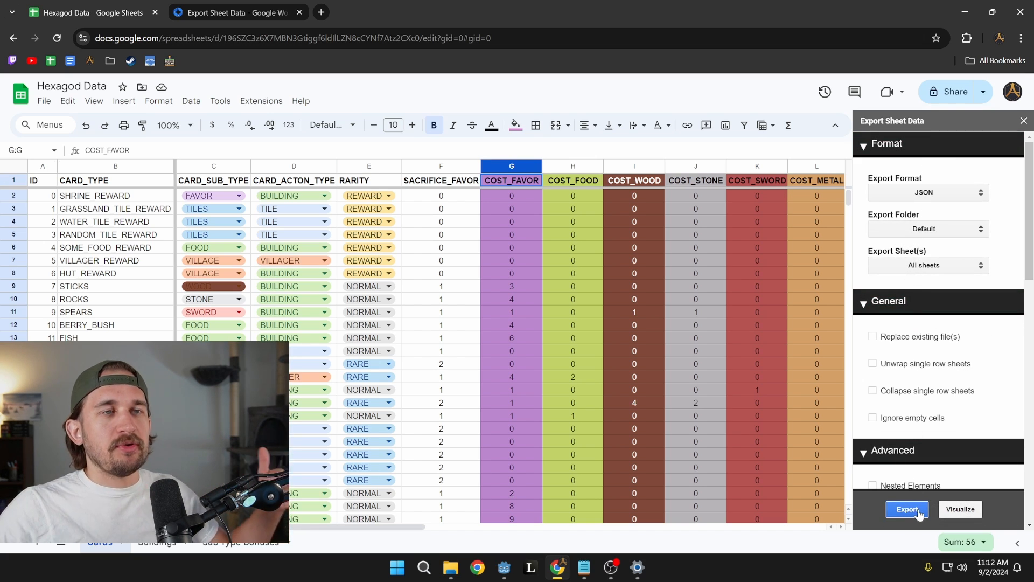
Export all sheets to Hexagod Data.json and download it from the Export Complete dialog
click(906, 509)
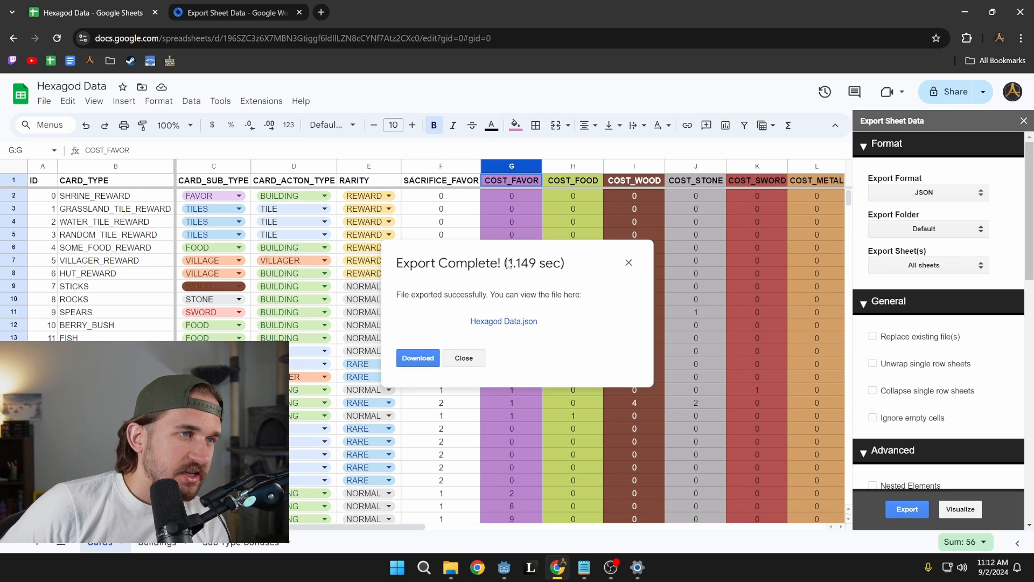
mouse_move(440, 357)
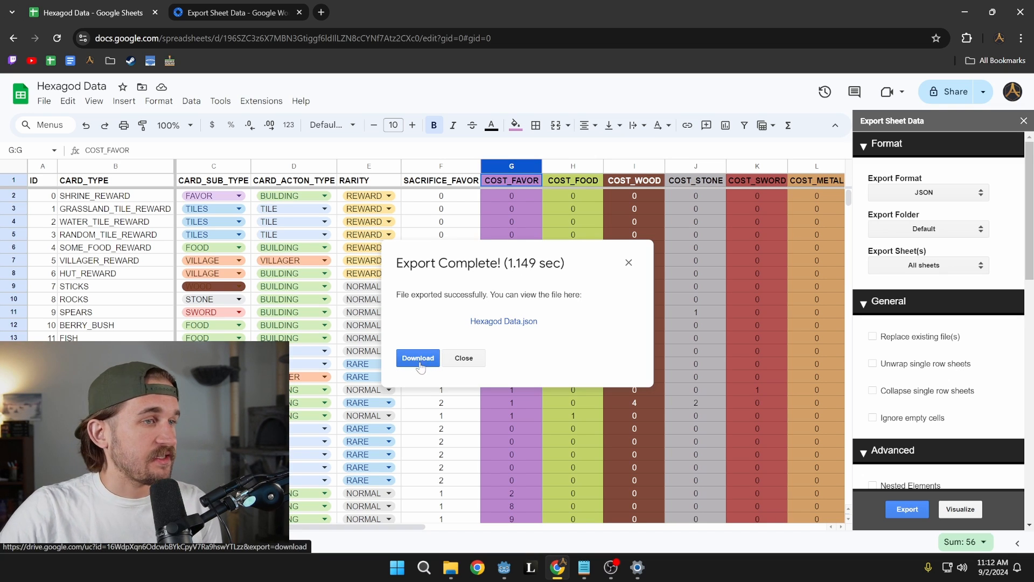
click(418, 358)
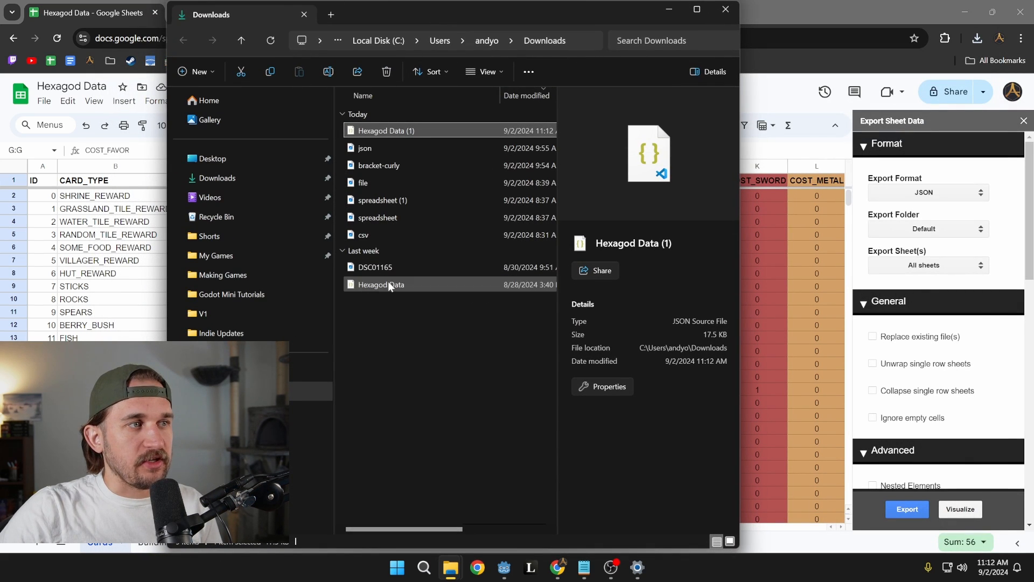
Remove the old Hexagod Data download, rename the new one, and view it in Notepad
click(380, 285)
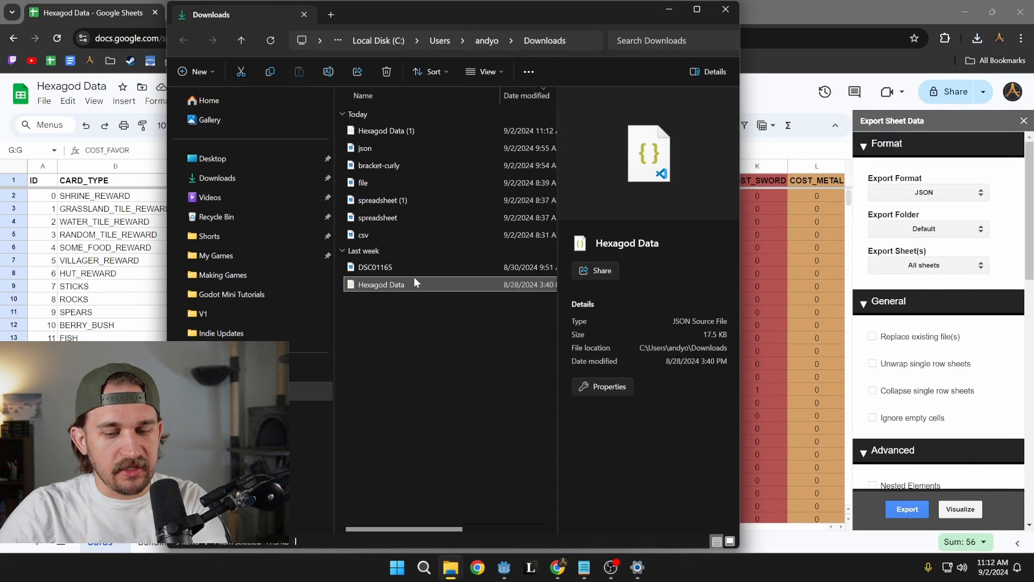
right_click(385, 130)
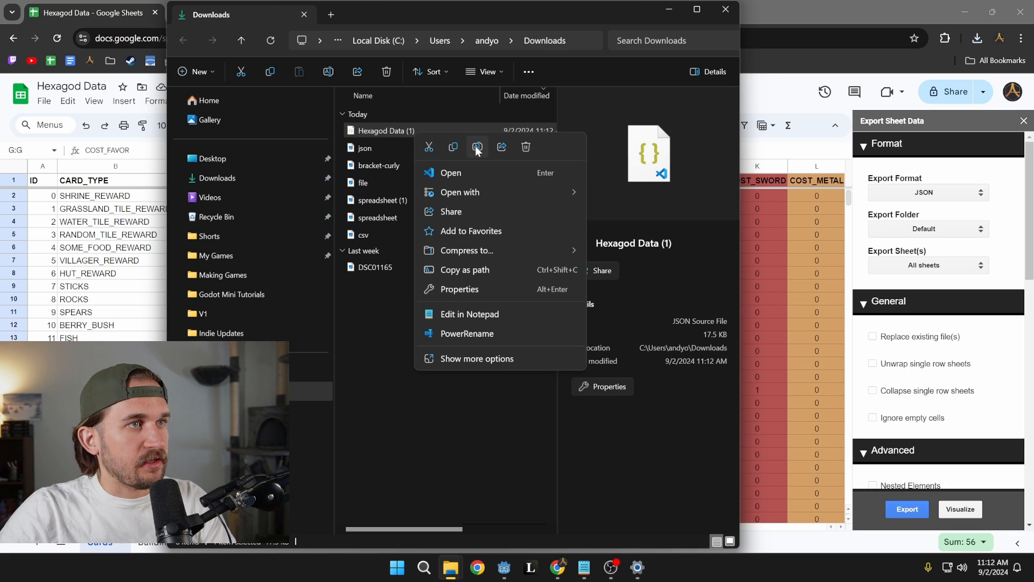
click(476, 146)
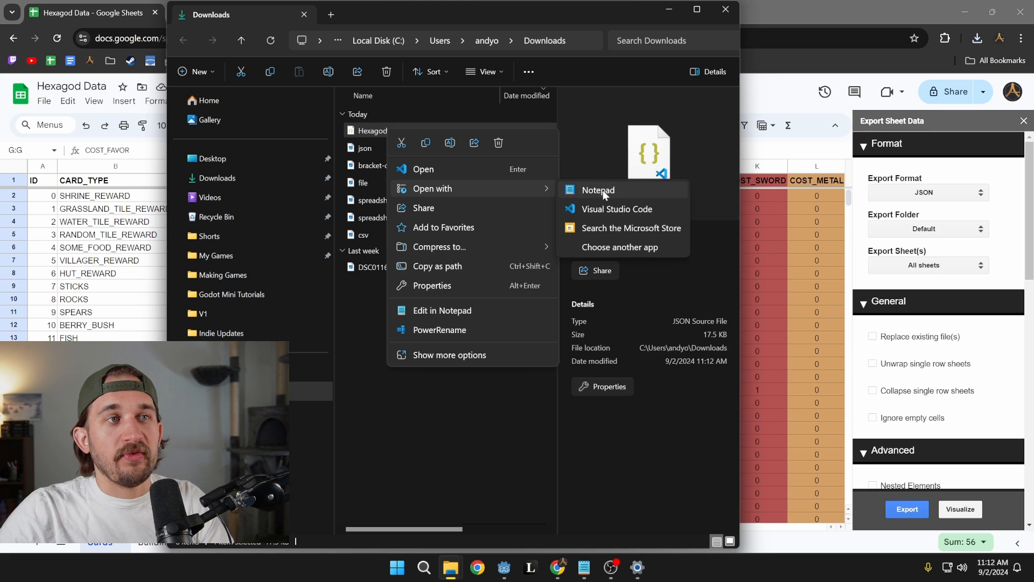
click(596, 189)
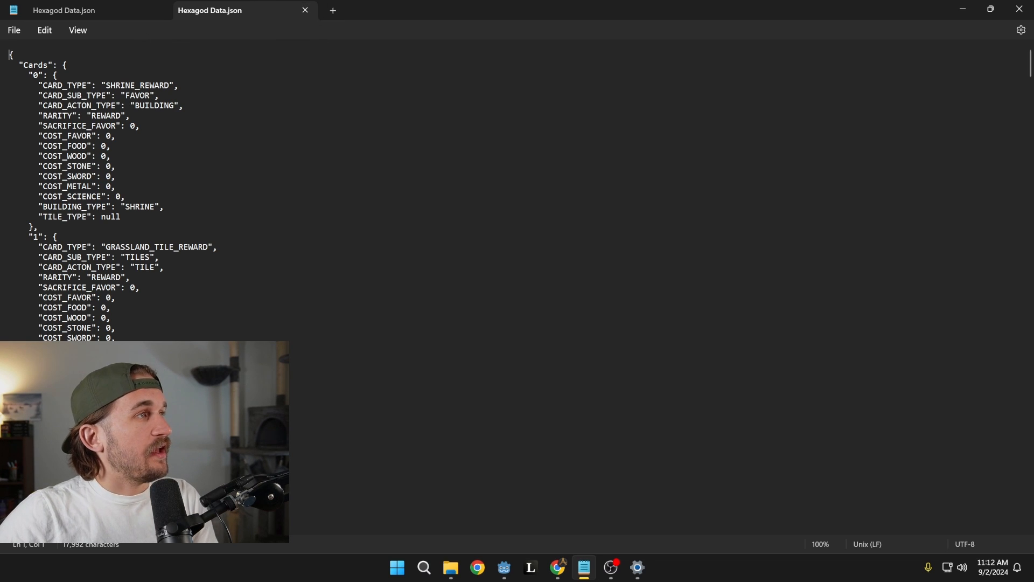
double_click(36, 66)
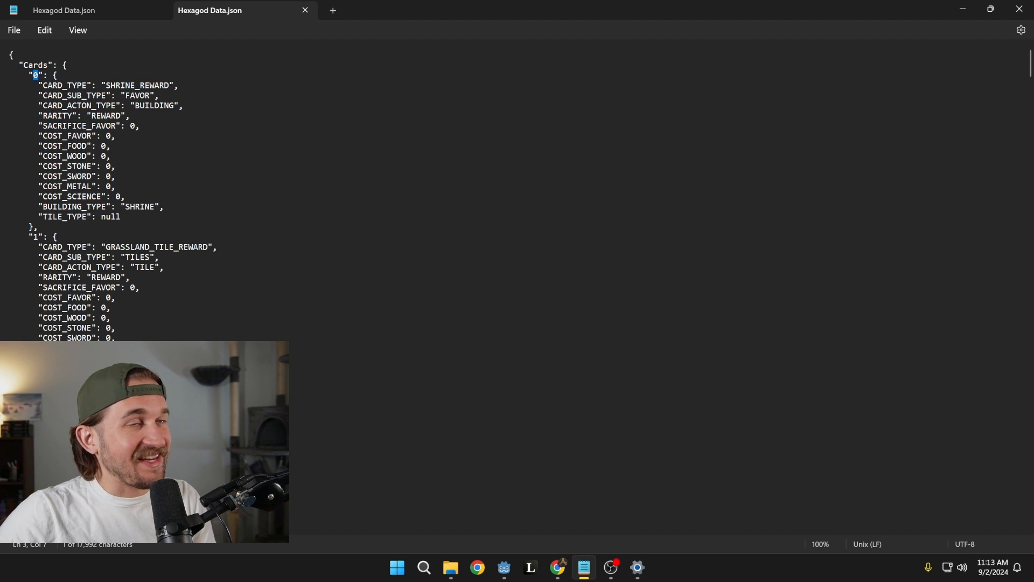
scroll(down, 3)
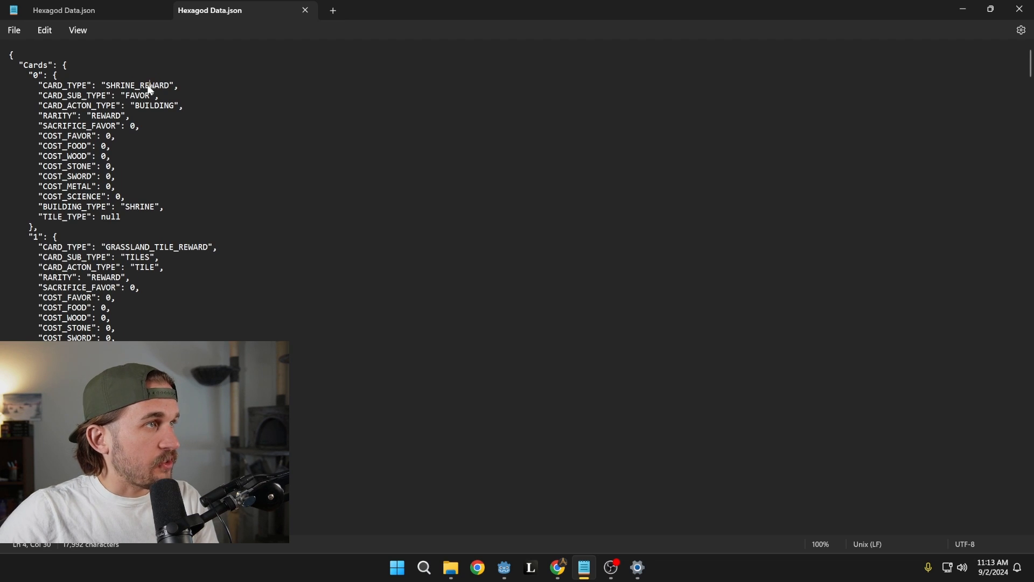
drag(155, 95, 79, 115)
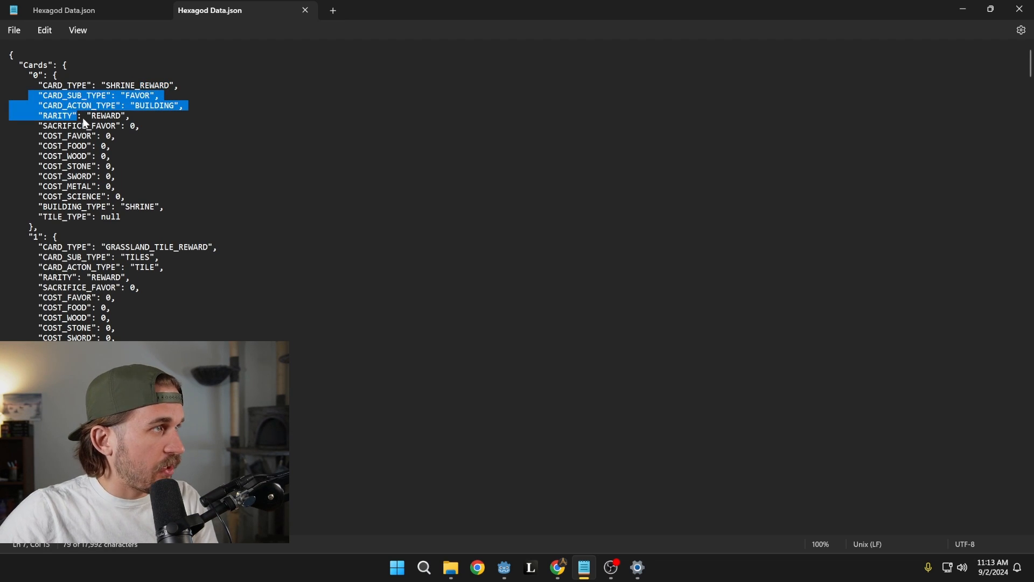
scroll(down, 3)
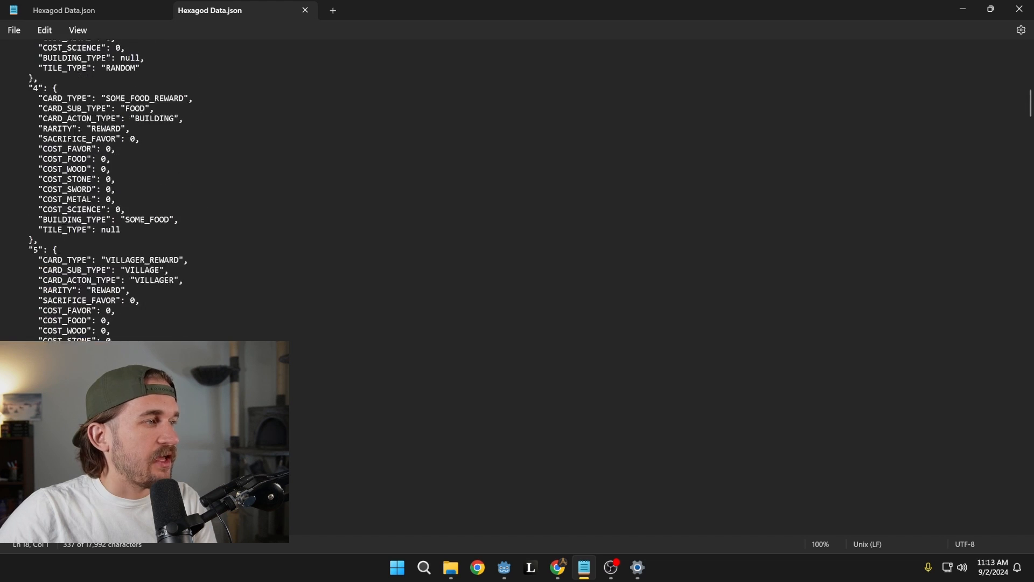
double_click(44, 187)
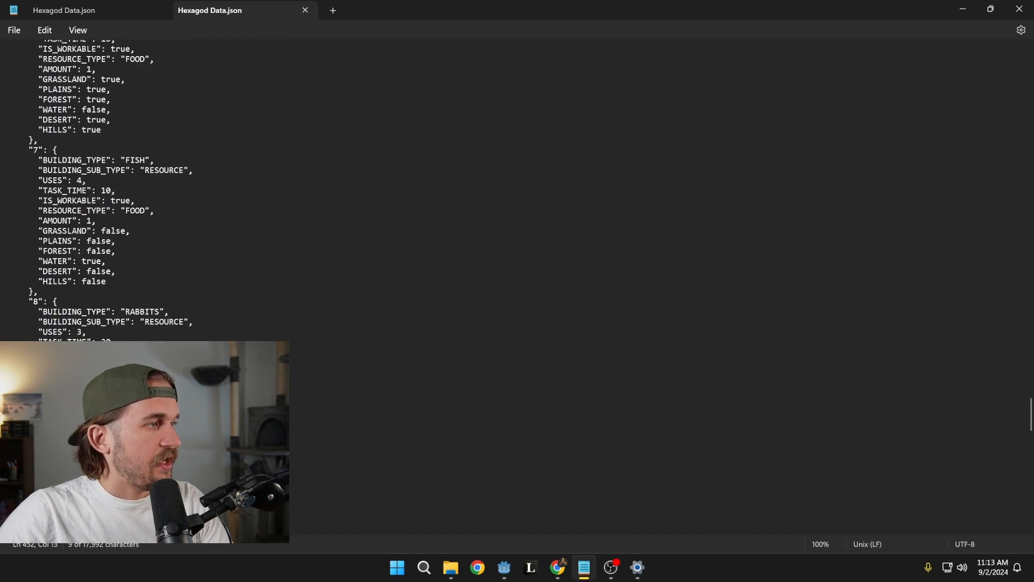
scroll(down, 3)
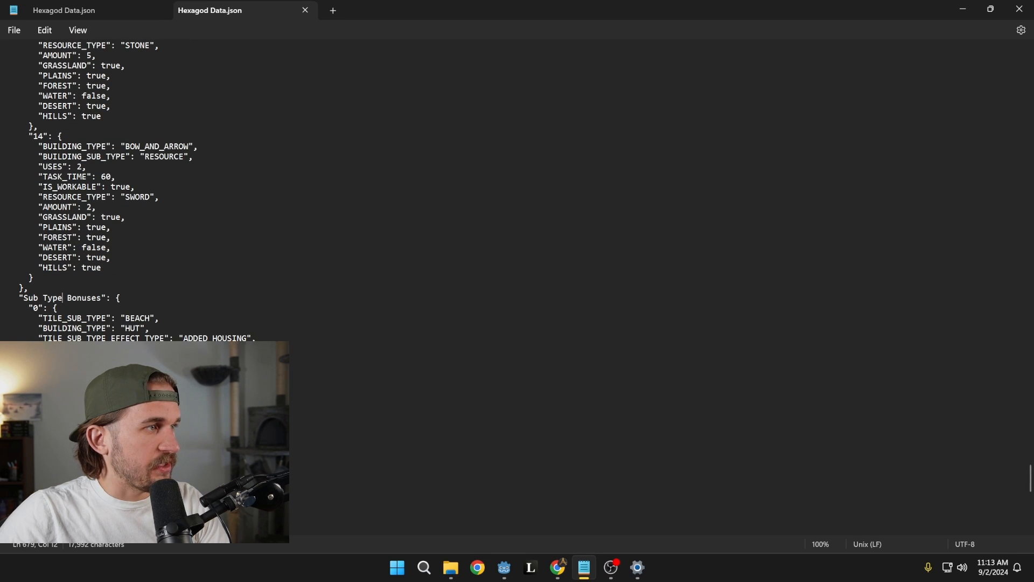
scroll(down, 3)
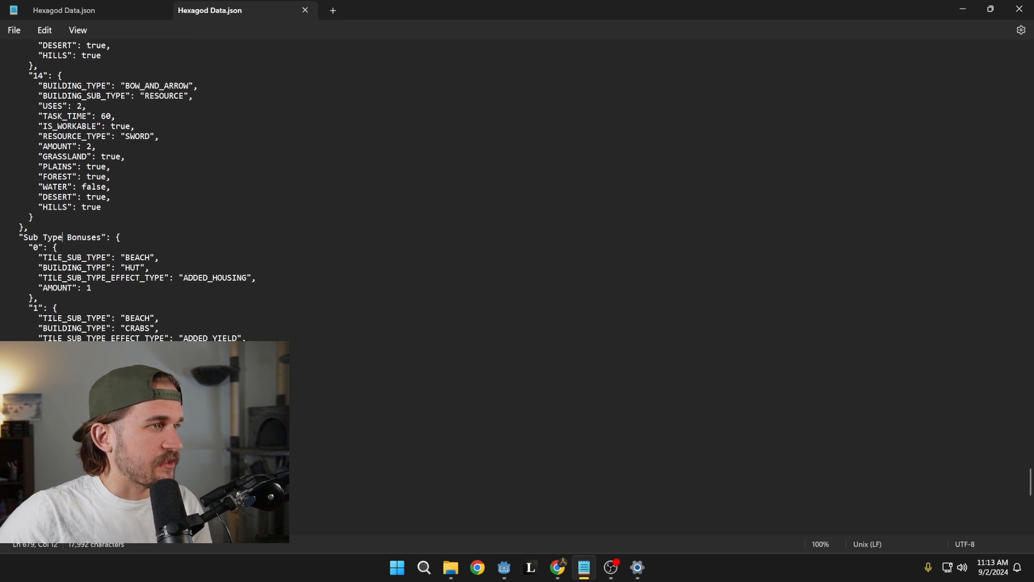
scroll(down, 3)
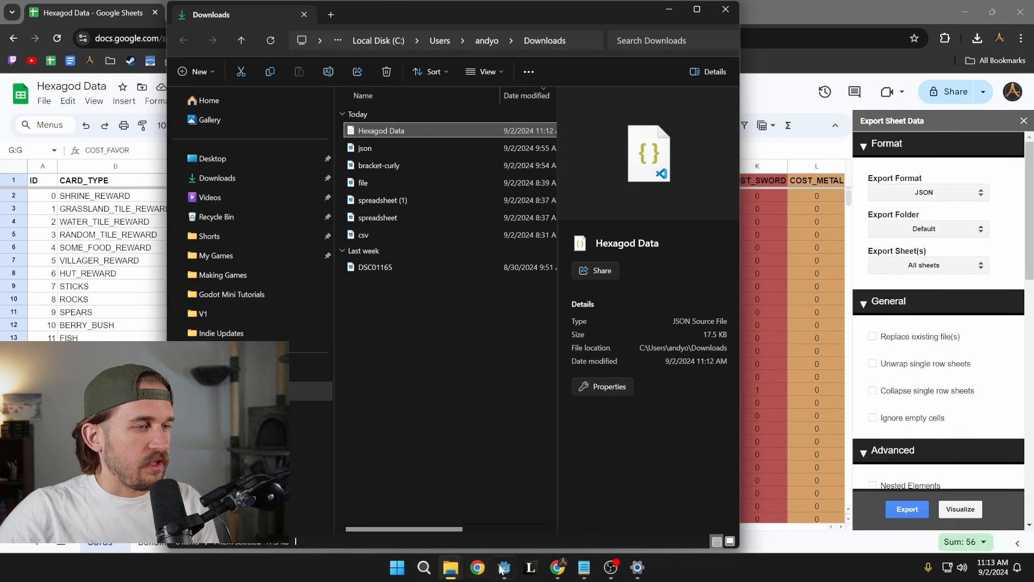
Locate Hexagod Data.json in the project's Data folder and filter scripts to 'Util'
click(503, 568)
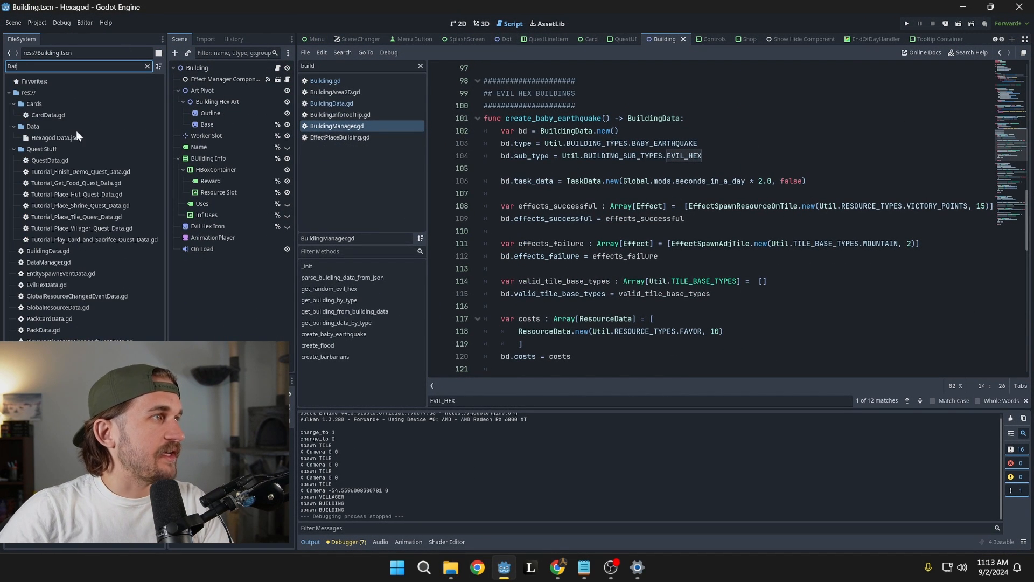
click(33, 126)
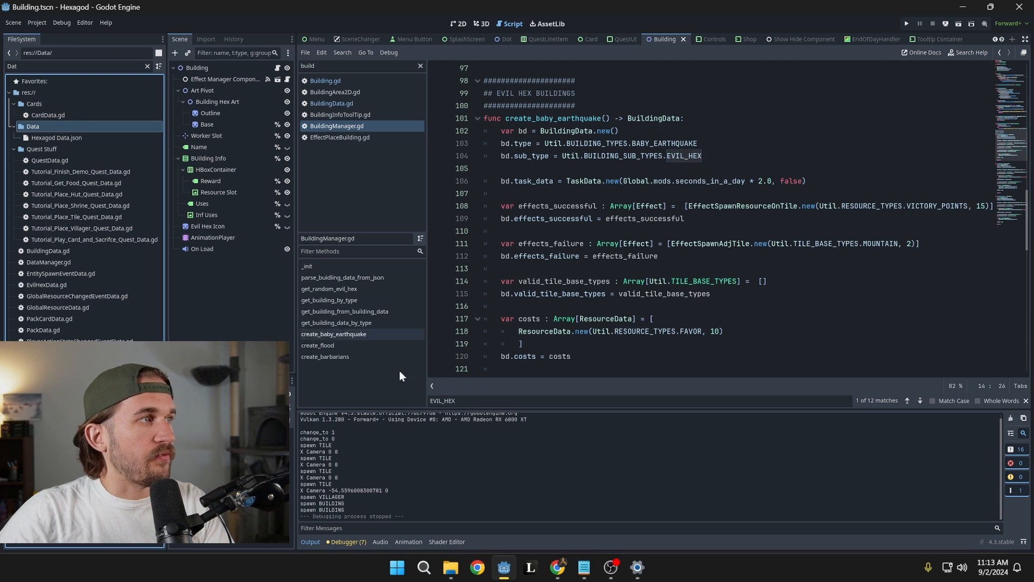
click(451, 567)
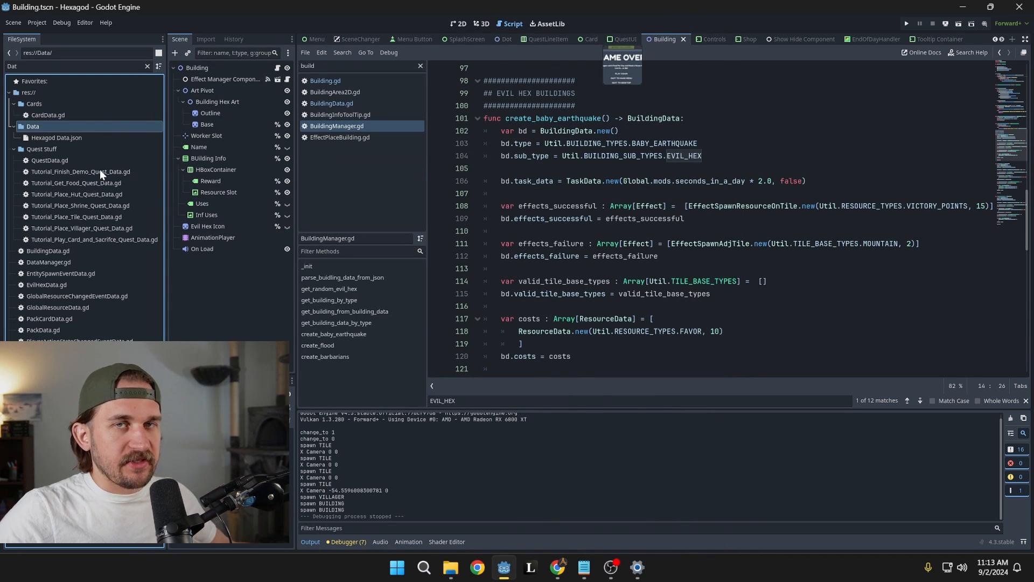
click(57, 137)
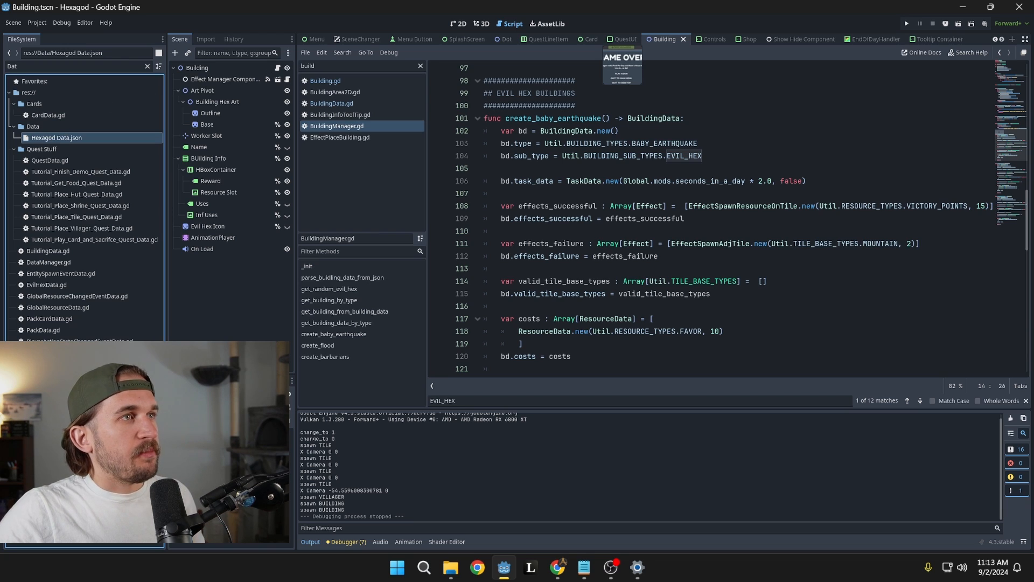
text(Util)
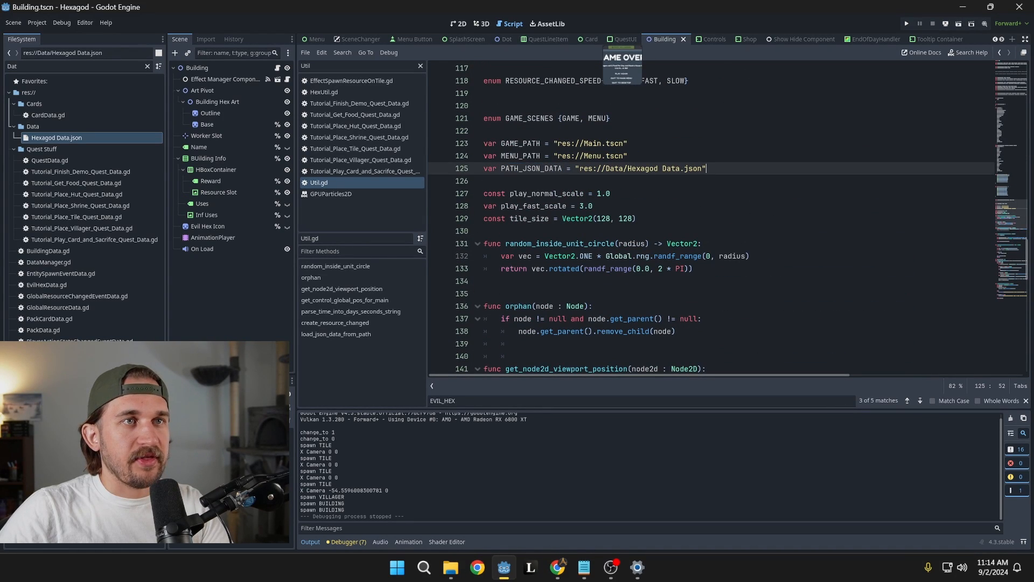
Highlight PATH_JSON_DATA and the file_string parsed in load_json_data_from_path in Util.gd
triple_click(593, 168)
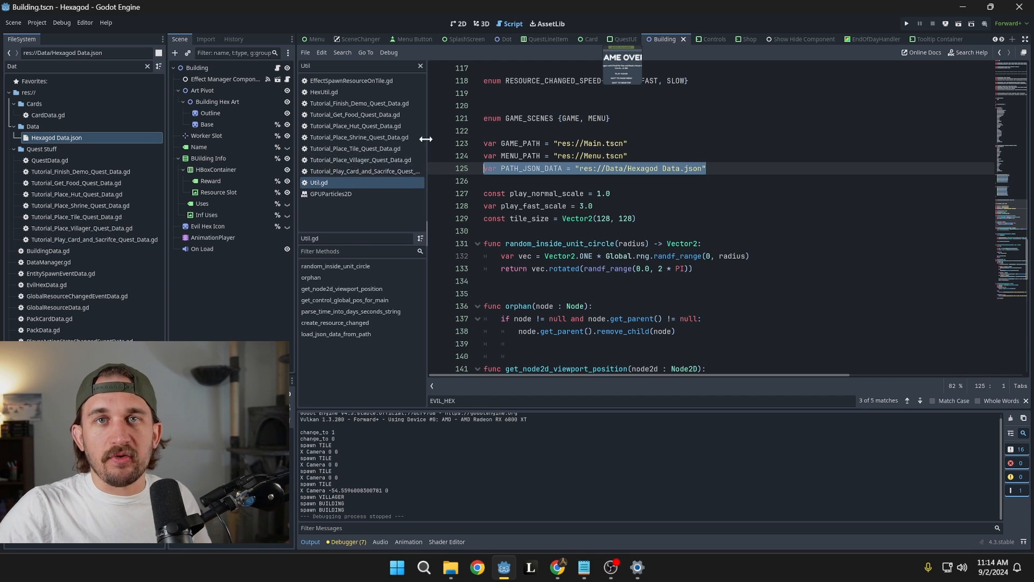
mouse_move(56, 136)
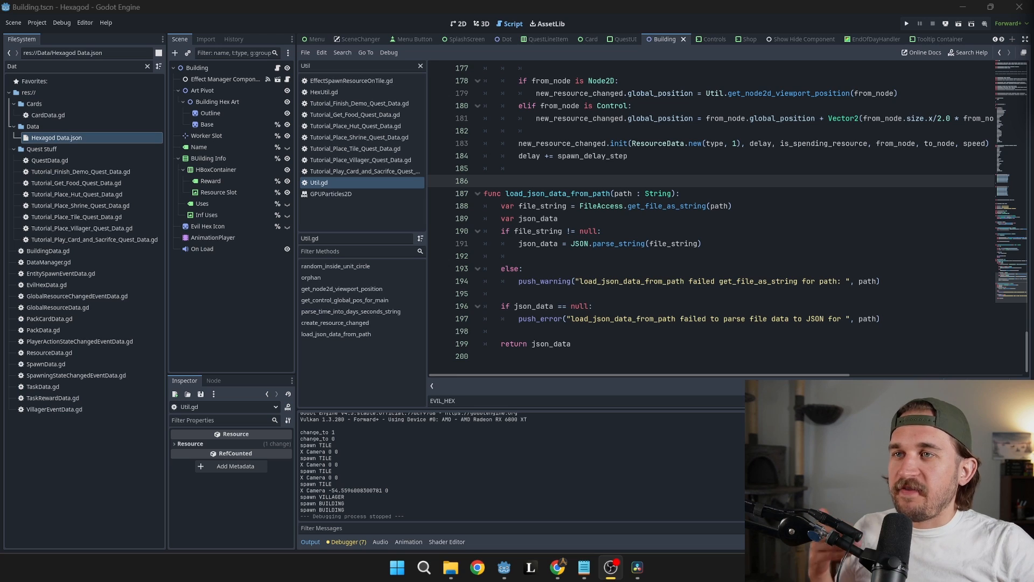
click(731, 204)
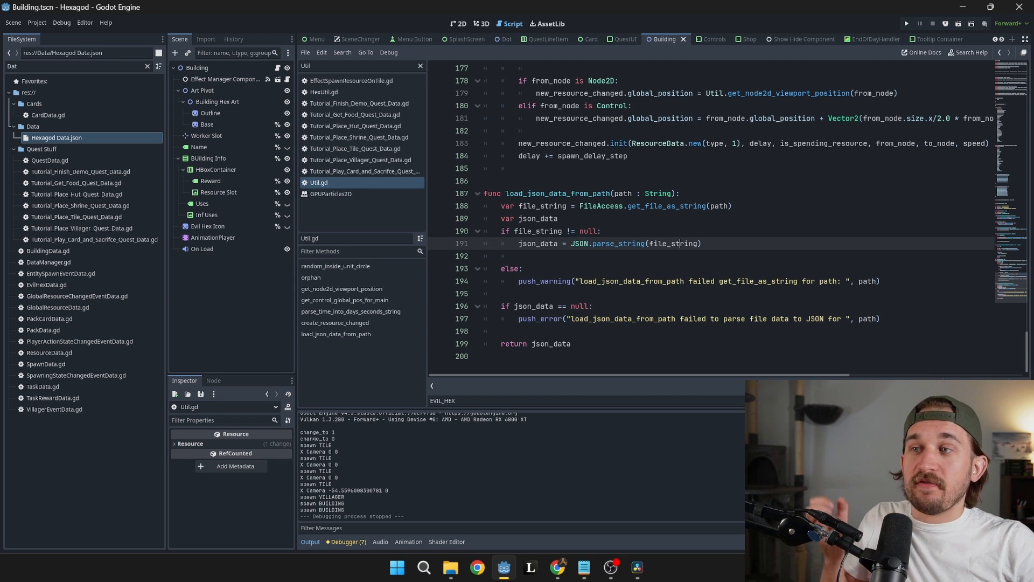
double_click(533, 305)
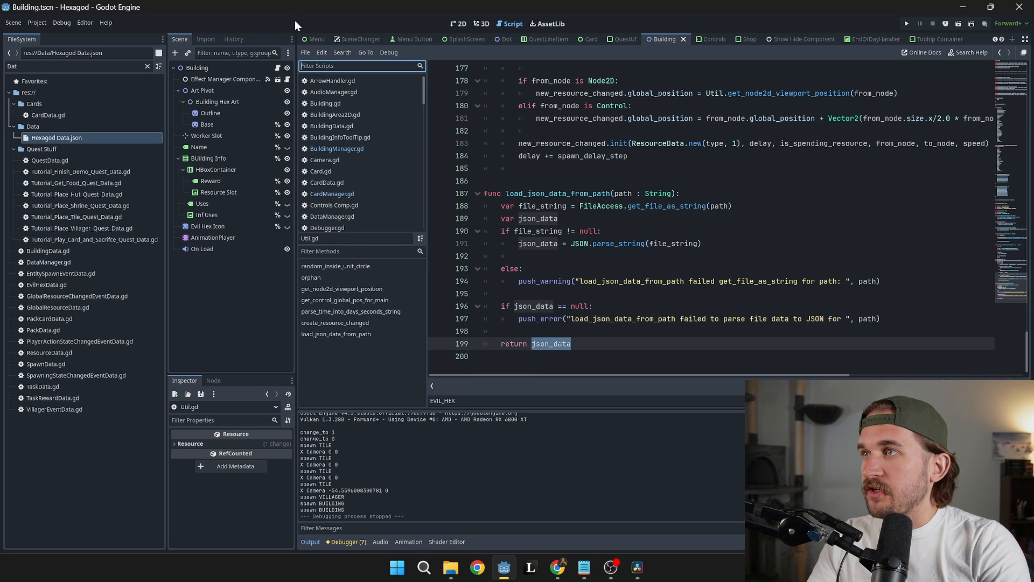
Filter scripts by 'Card', show CardManager.gd's _init reading the Cards entry, and compare it with the Cards key in the JSON
text(Card)
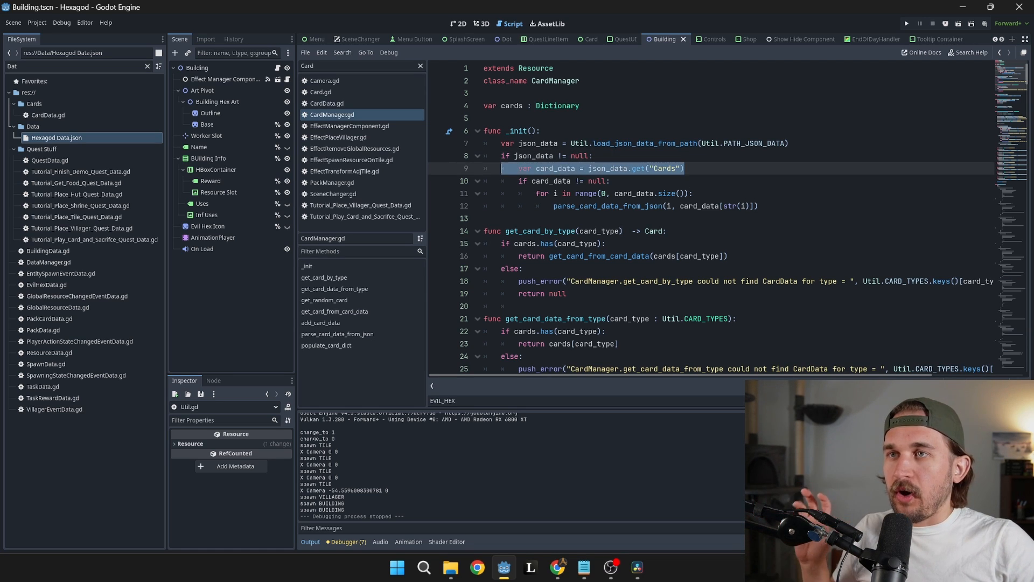
click(583, 568)
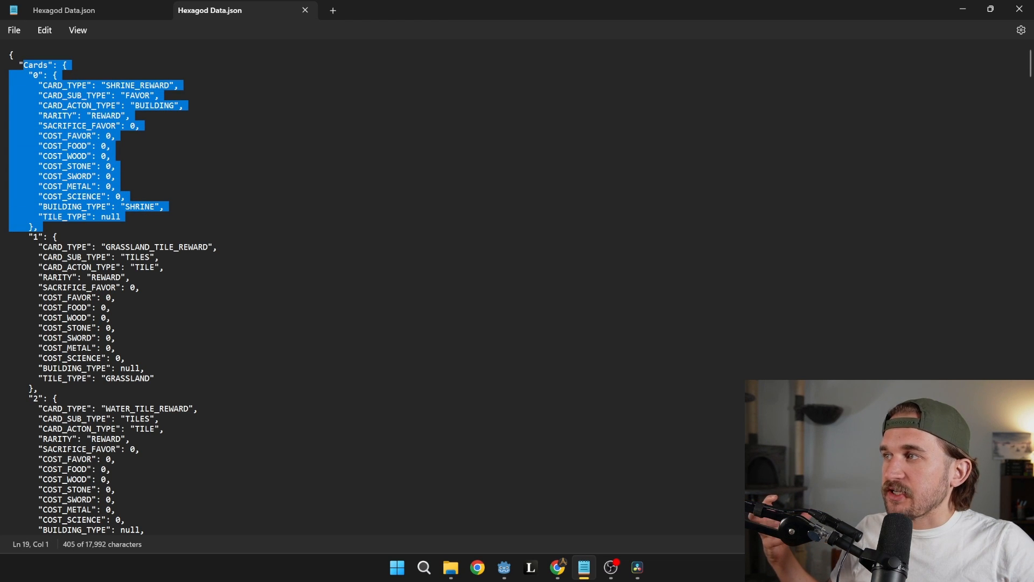
double_click(36, 65)
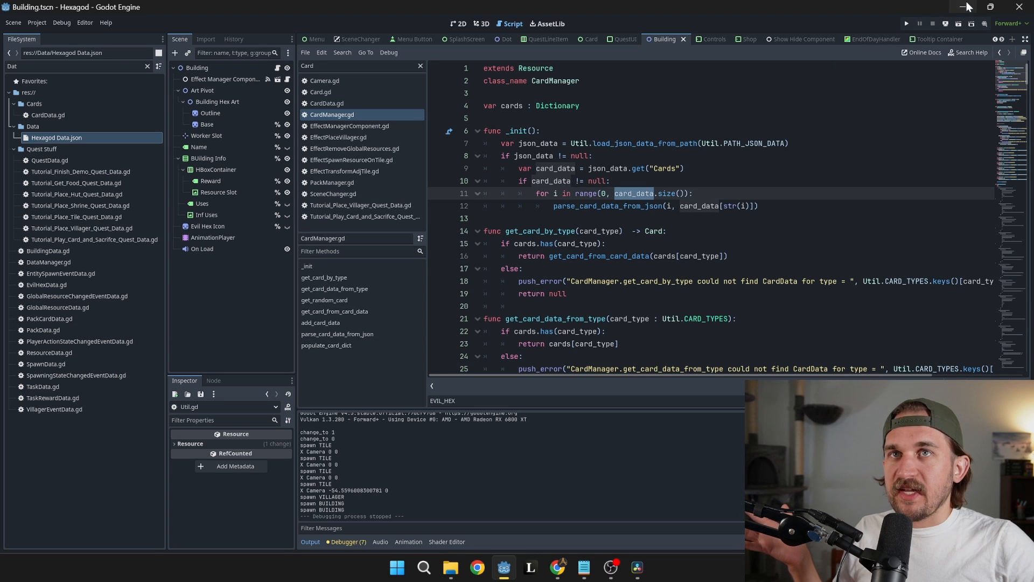
click(582, 568)
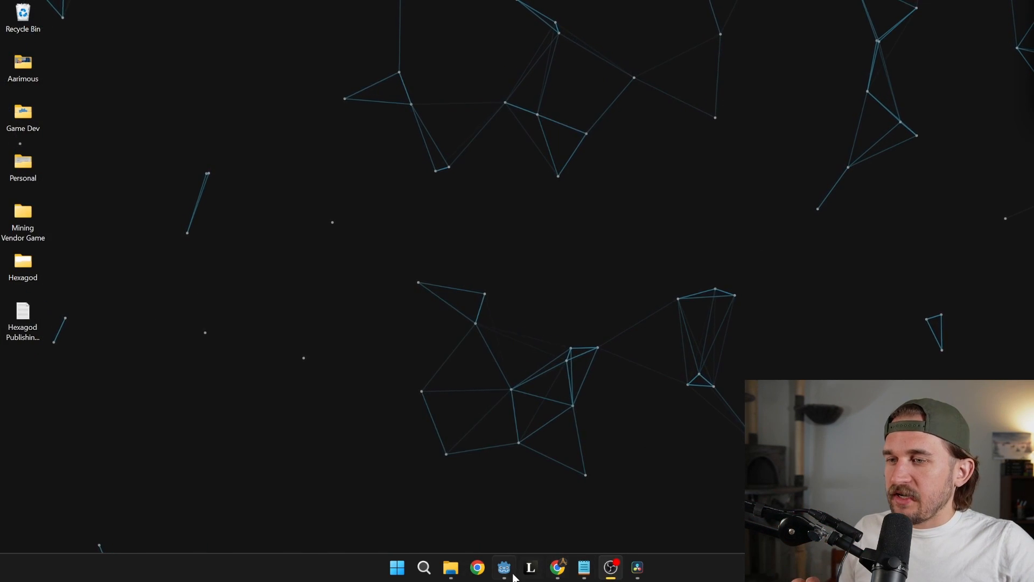
click(504, 568)
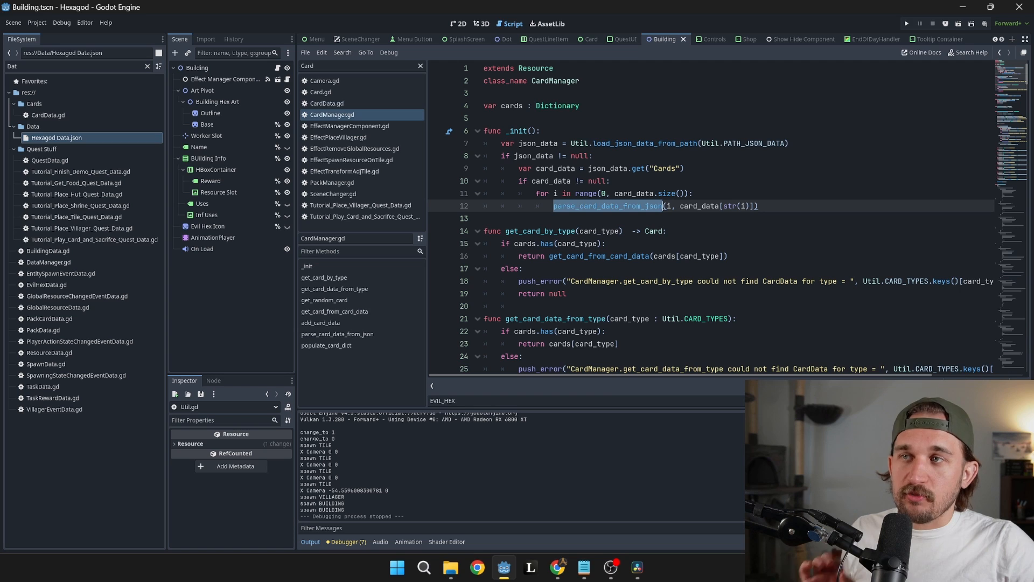
Show parse_card_data_from_json and match its CARD_TYPE lookup against card id 0 and its keys in the JSON
scroll(down, 3)
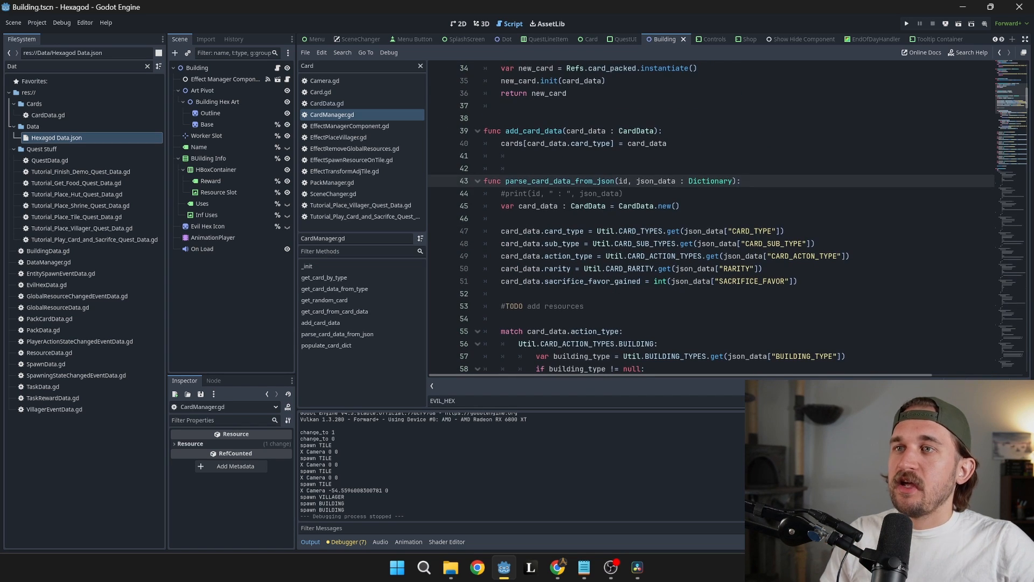
double_click(656, 181)
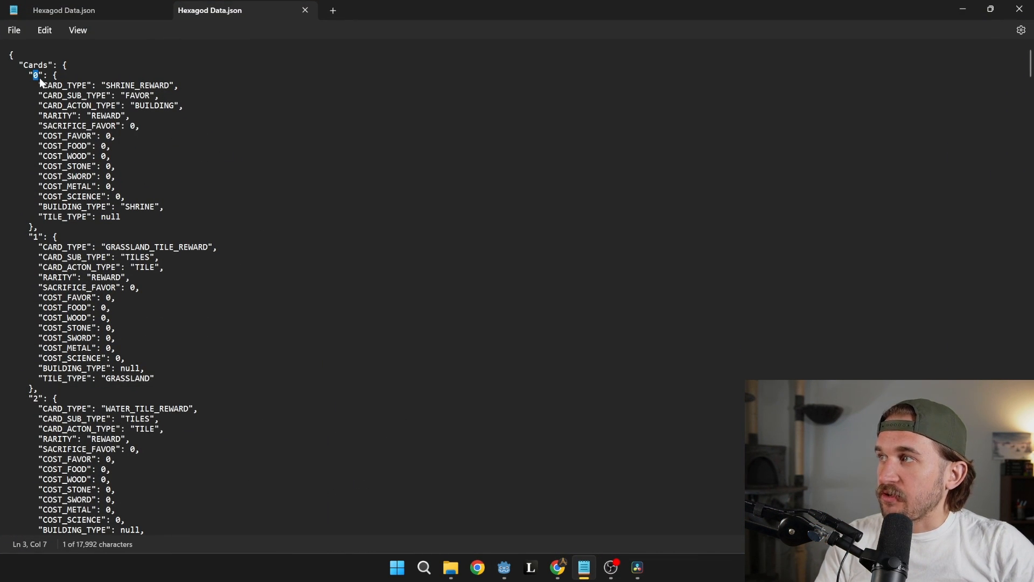
drag(36, 74, 115, 186)
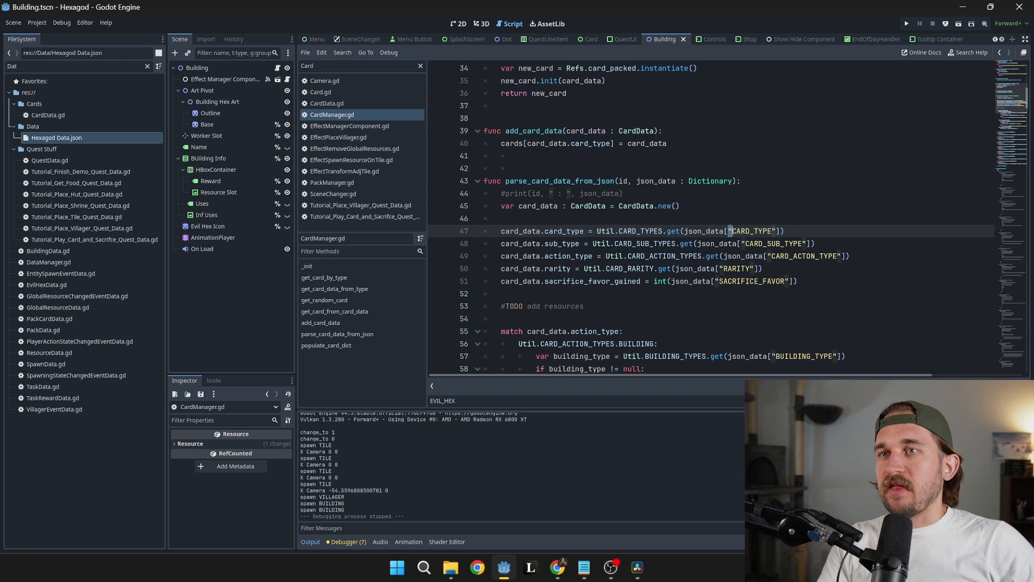
double_click(753, 231)
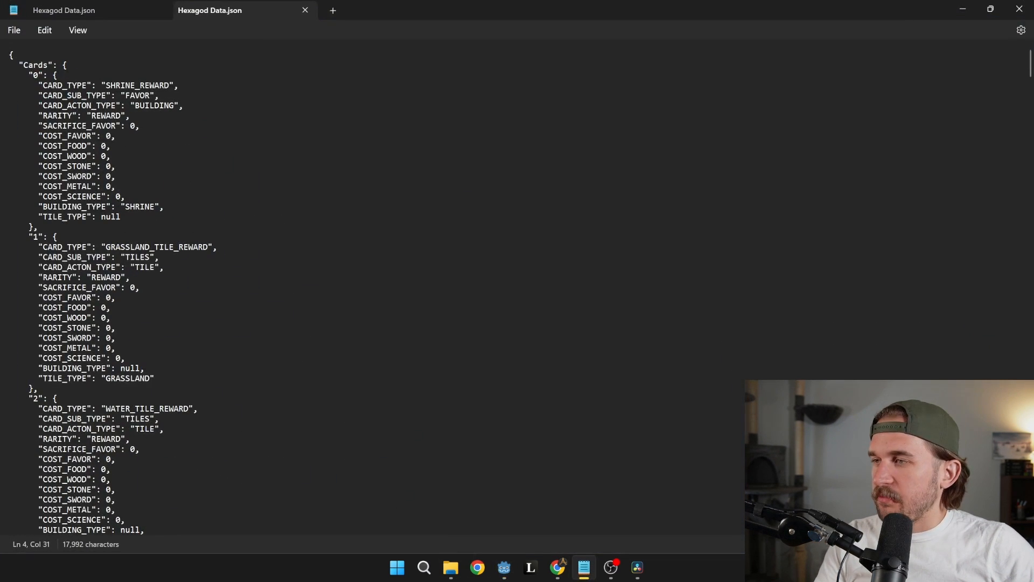
double_click(63, 86)
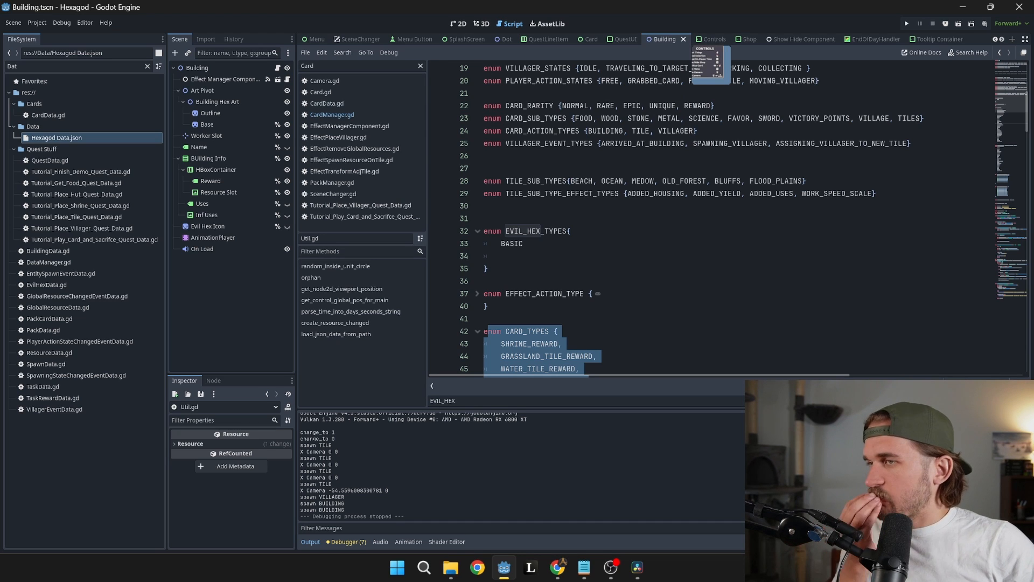
Review Util.gd's CARD_TYPES enum and JSON loader, comparing CARD_TYPE with the key in the JSON
scroll(down, 3)
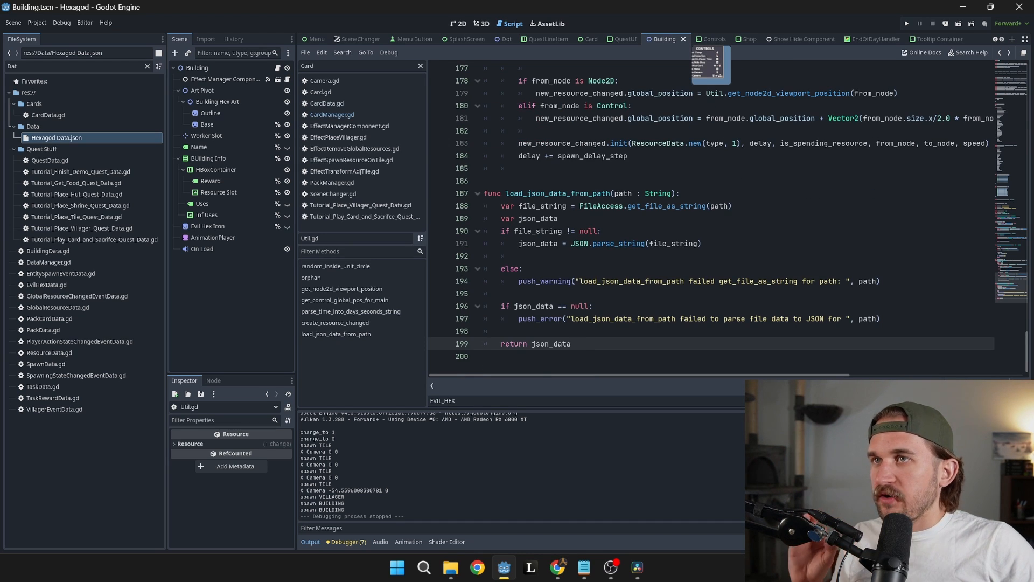
click(332, 114)
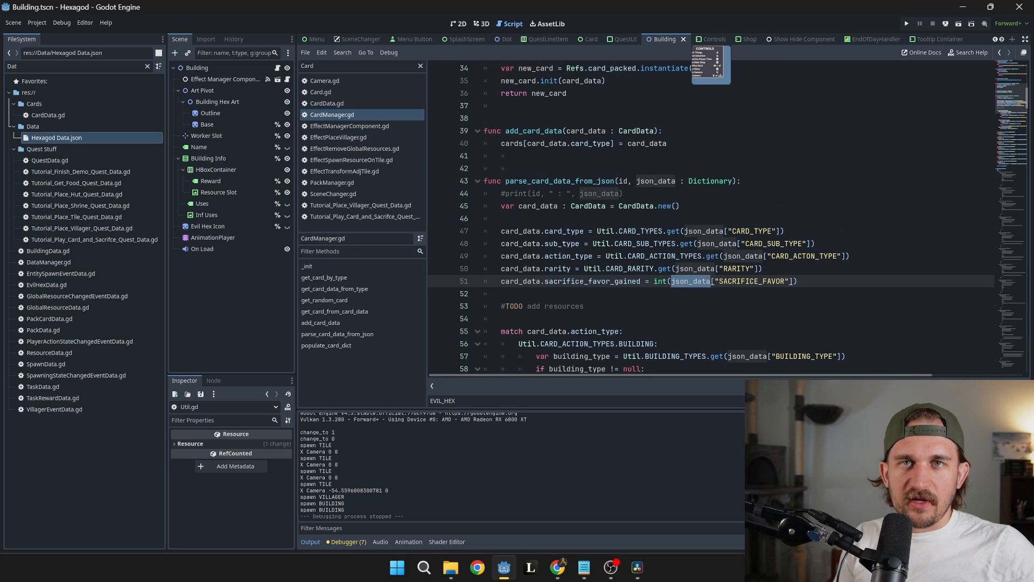
scroll(down, 3)
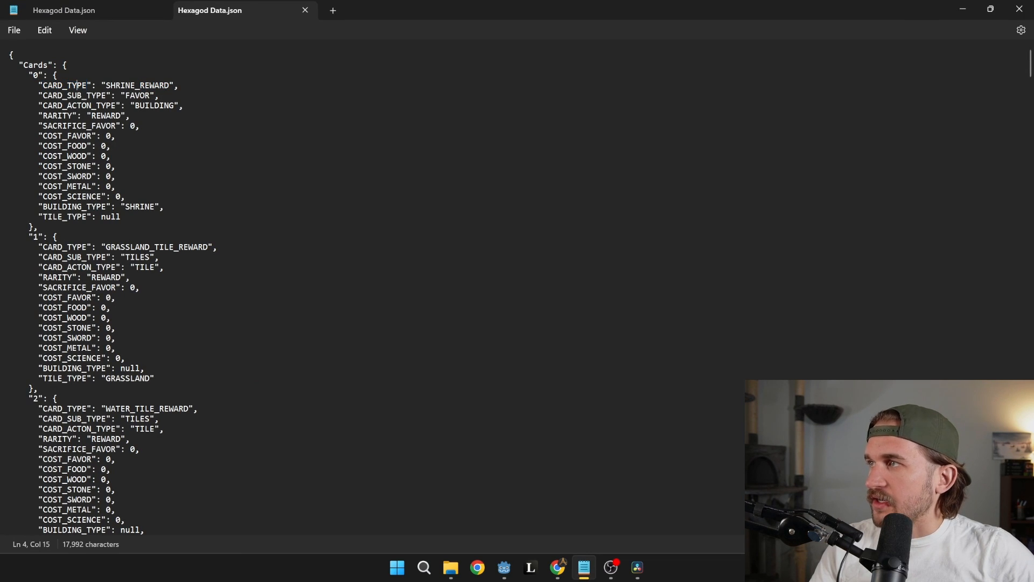
double_click(65, 85)
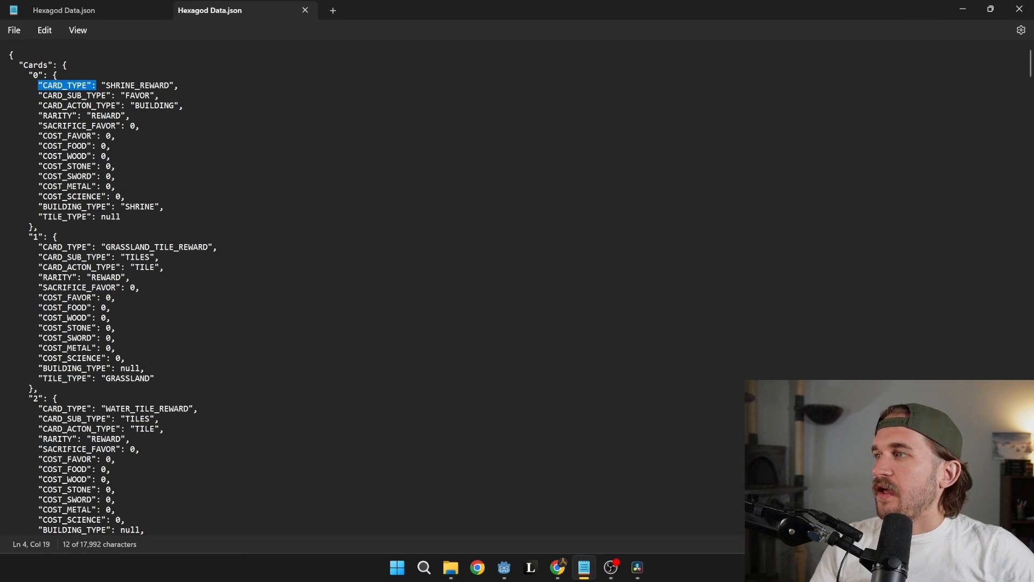
Show CardData.gd and highlight its field declarations (card type, sub type, action type, rarity, costs)
click(503, 567)
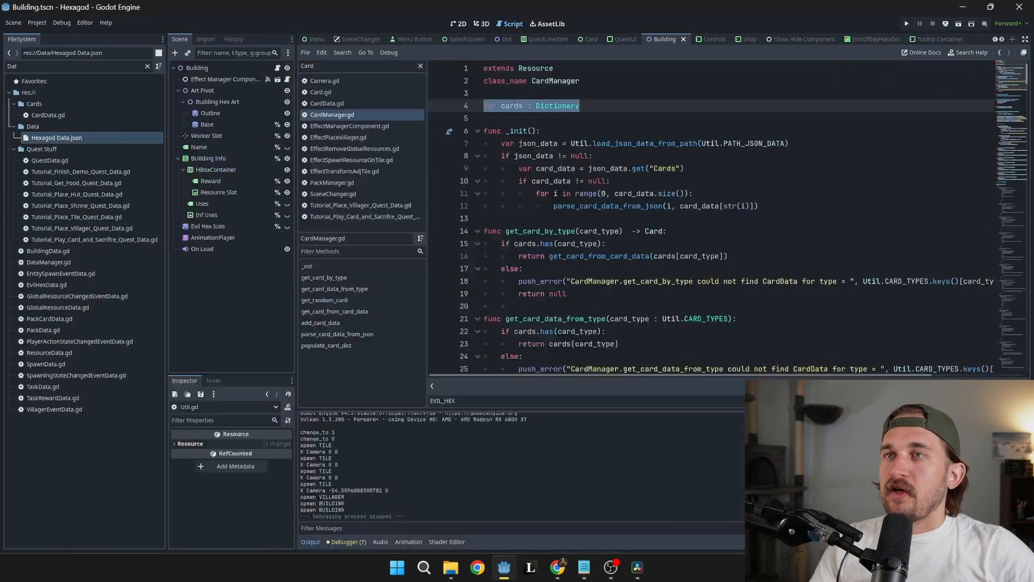
scroll(down, 3)
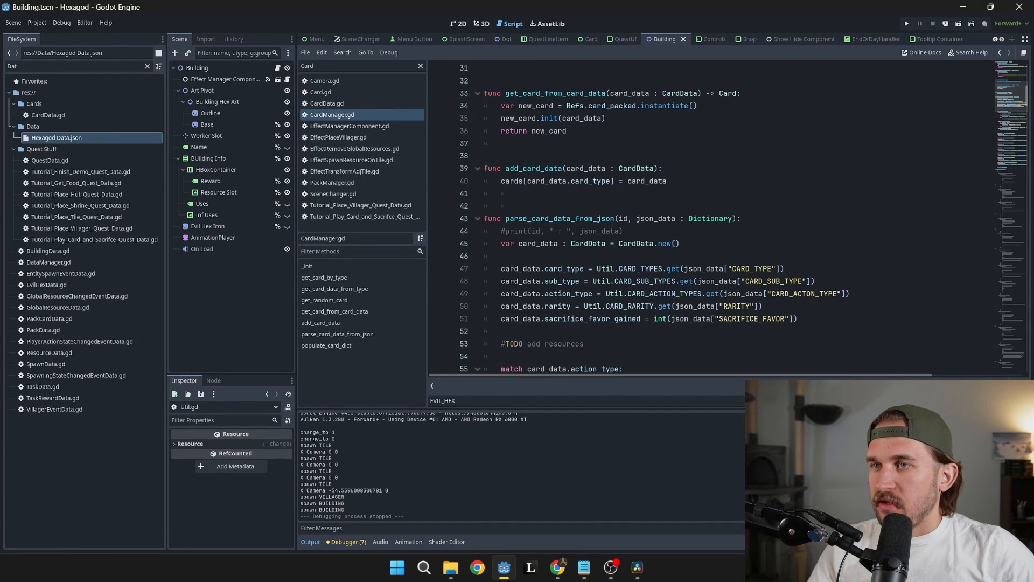
click(326, 104)
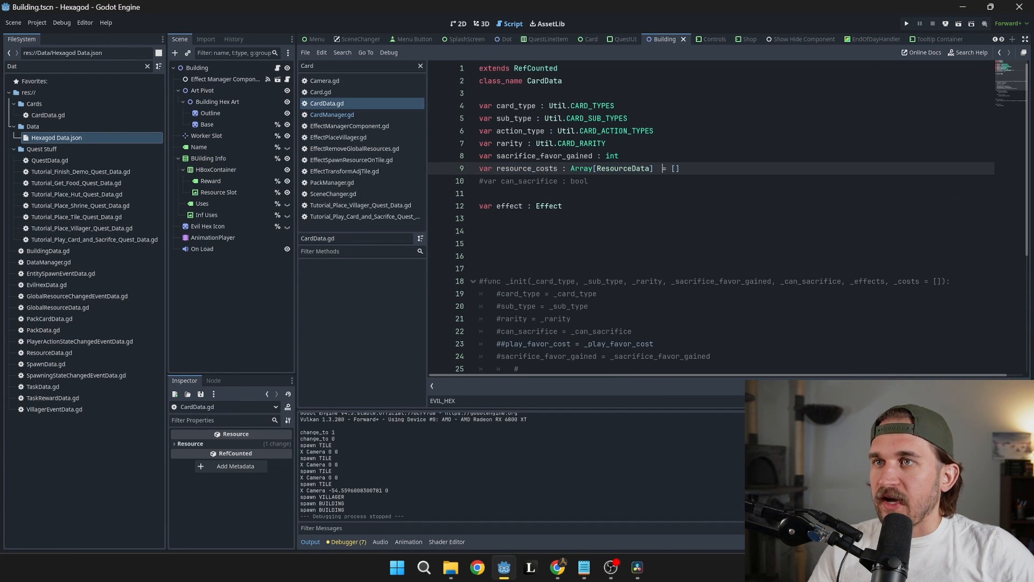
drag(484, 106, 677, 168)
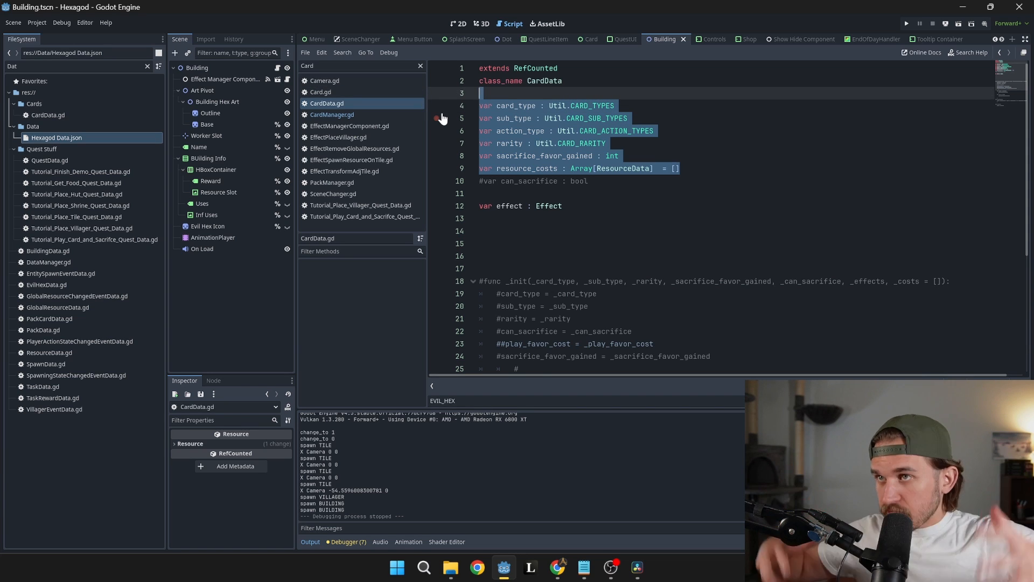